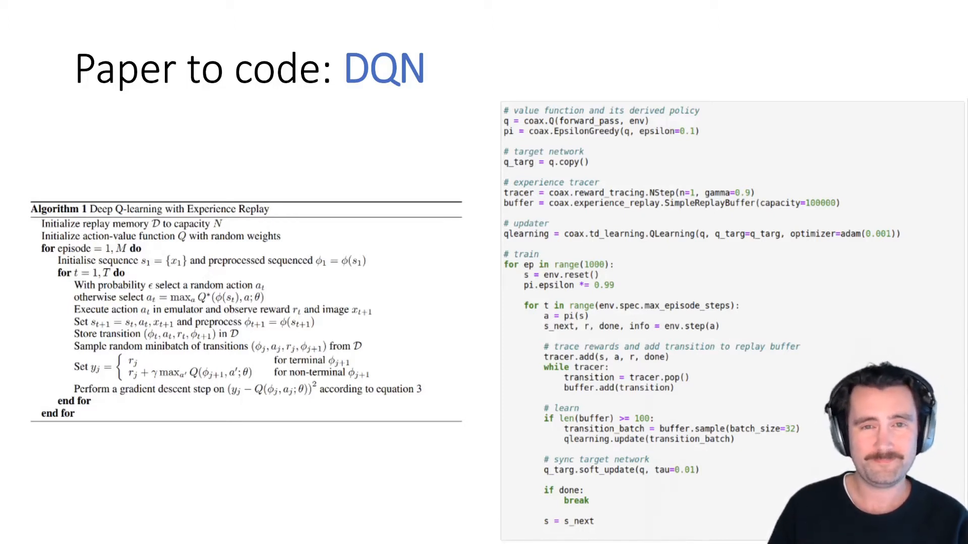
# Step: Import gym, jax.numpy as jnp, haiku as hk, optax and coax
pyautogui.press('Right')
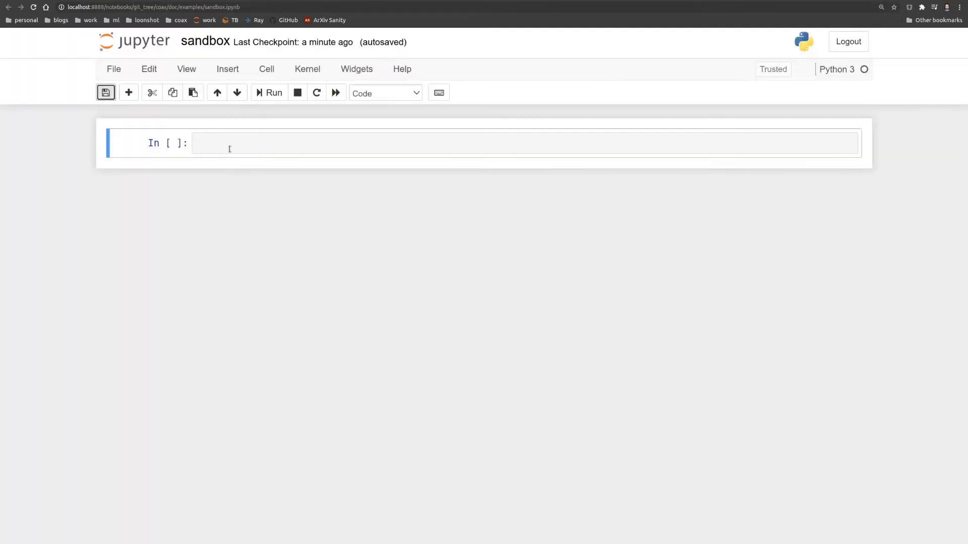
pyautogui.write('import gym')
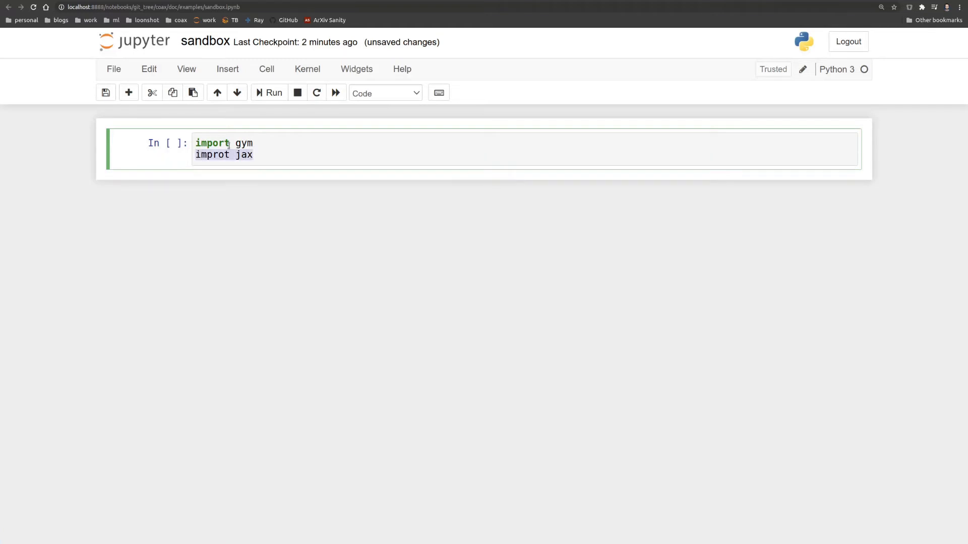
pyautogui.write('import jax.')
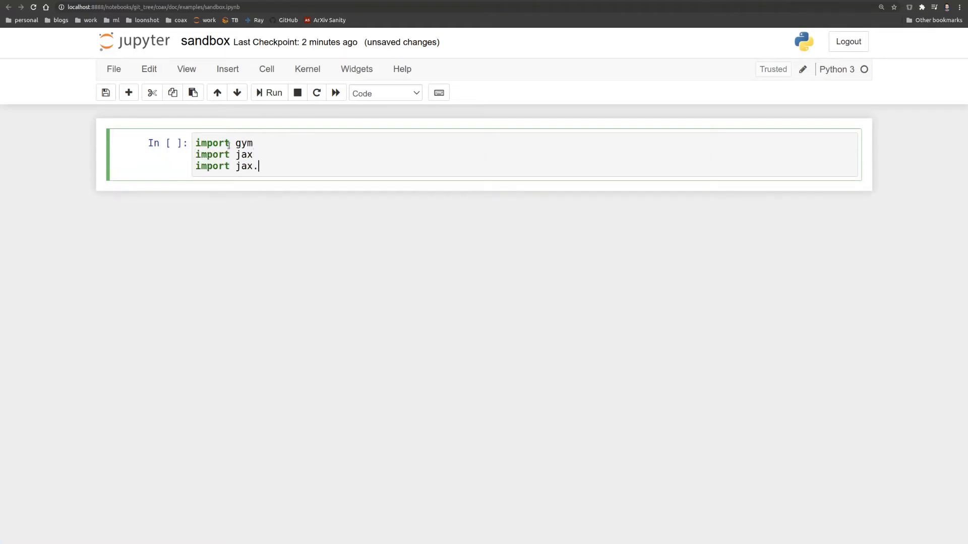
pyautogui.write('numpy as jnp')
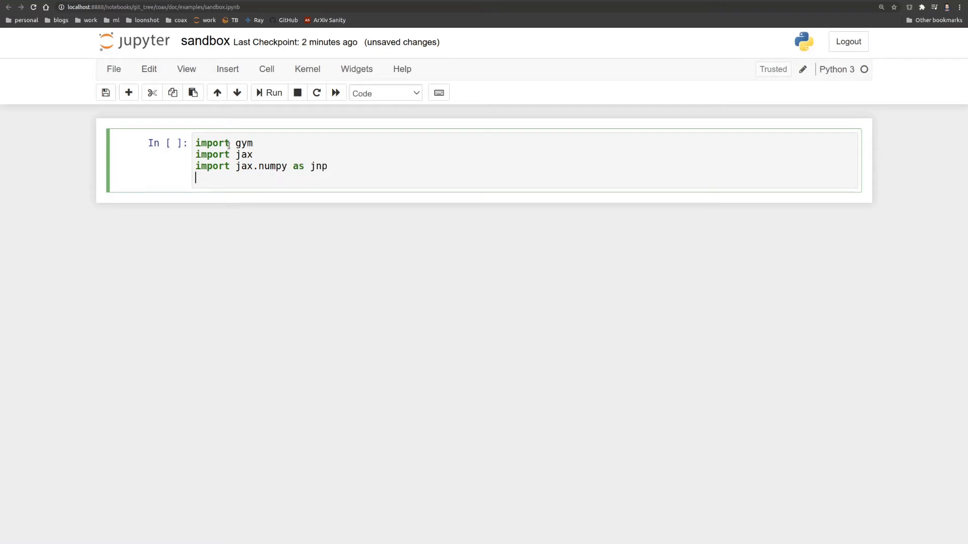
pyautogui.write('import haiku')
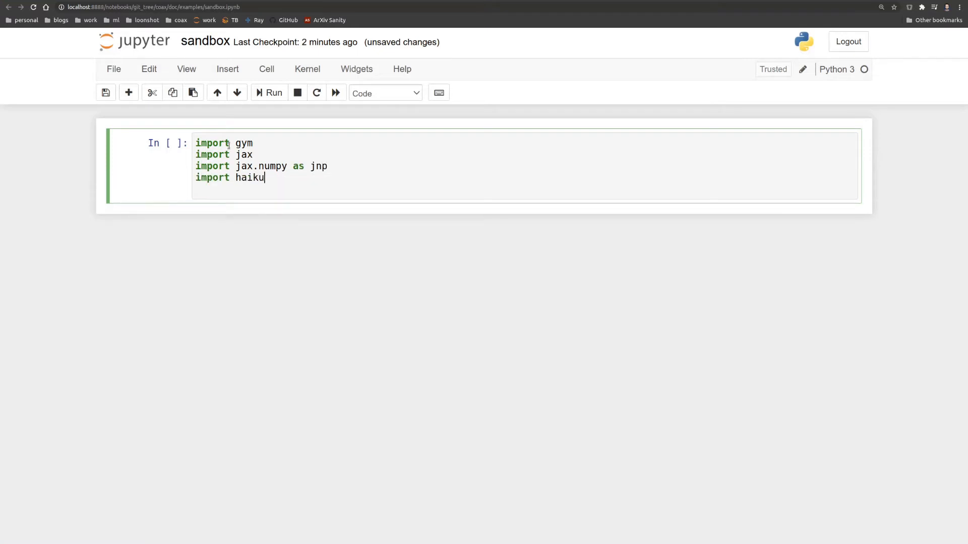
pyautogui.write('as hk')
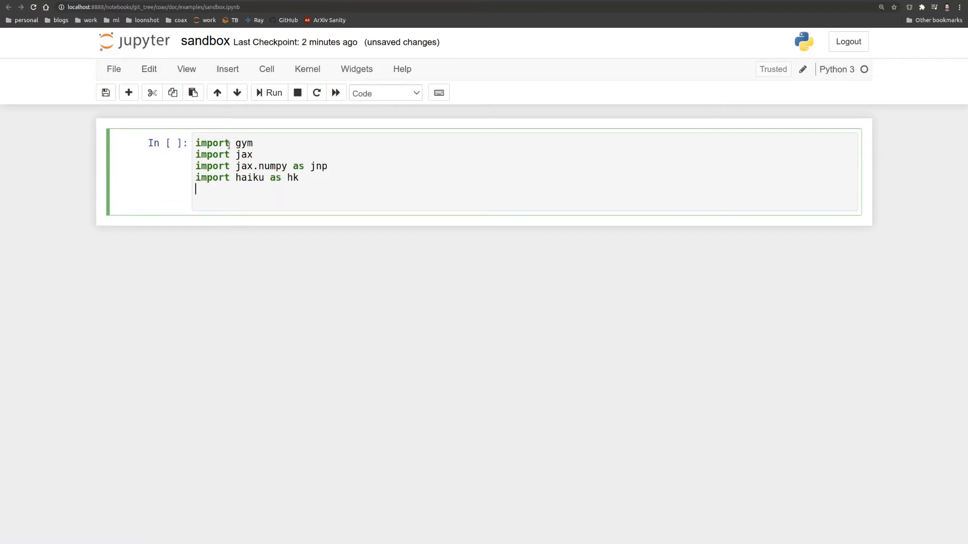
pyautogui.write('import optax')
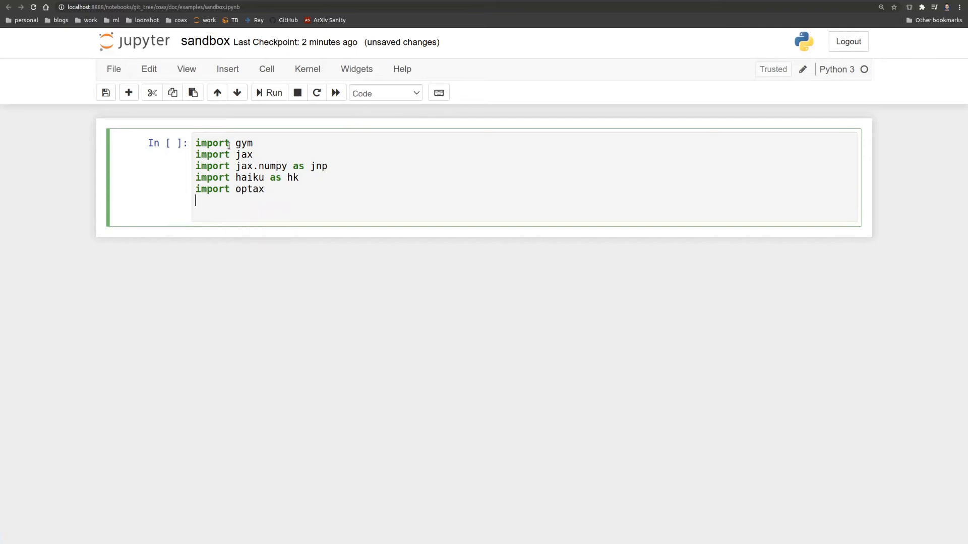
pyautogui.write('import coax')
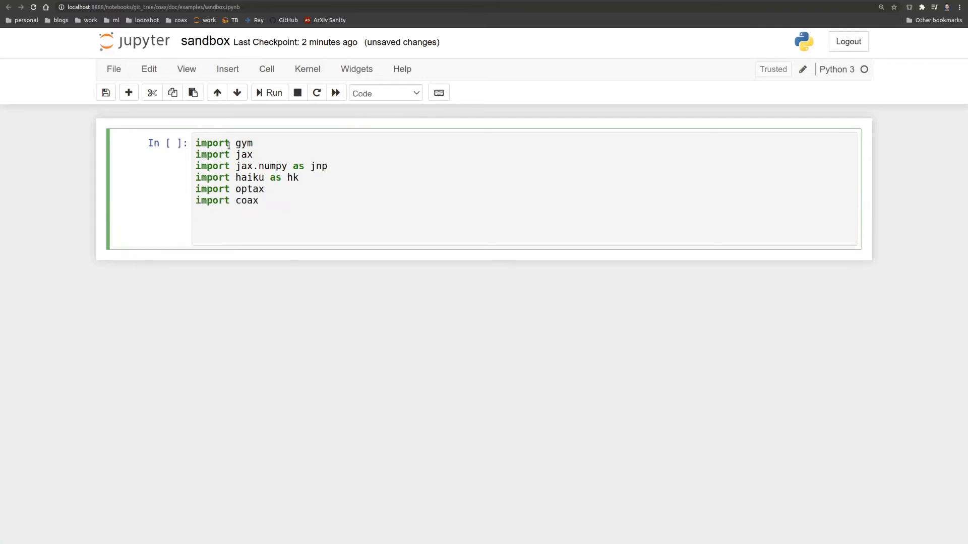
# Step: Create env with gym.make('FrozenLakeNonSlippery-v0') and display its observation space
pyautogui.write('env = gym')
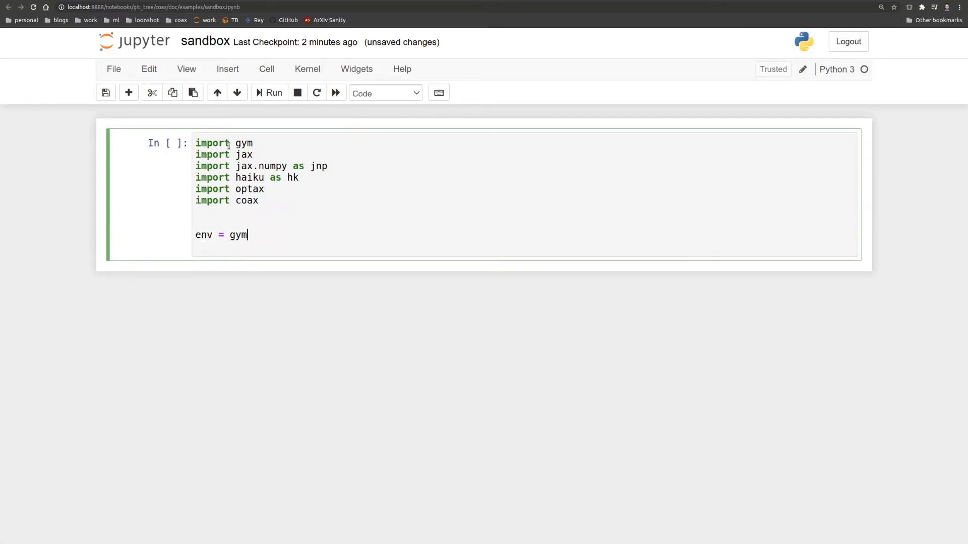
pyautogui.write(".make('Froz')")
pyautogui.write('env')
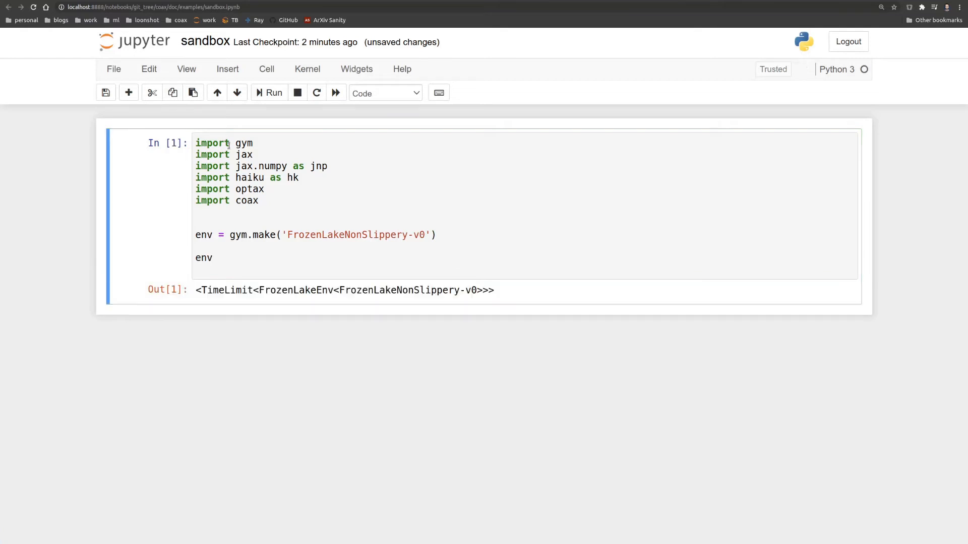
pyautogui.doubleClick(203, 258)
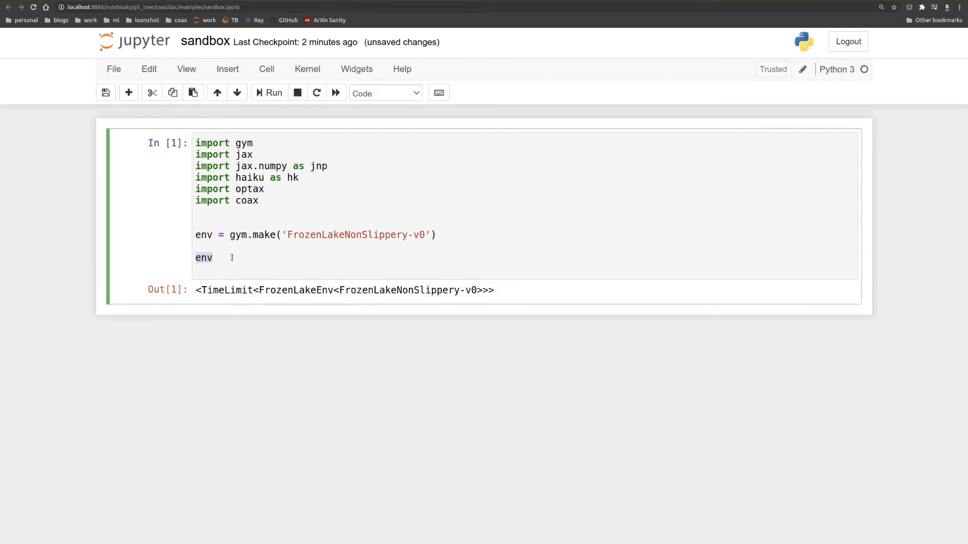
pyautogui.write('.observation_space')
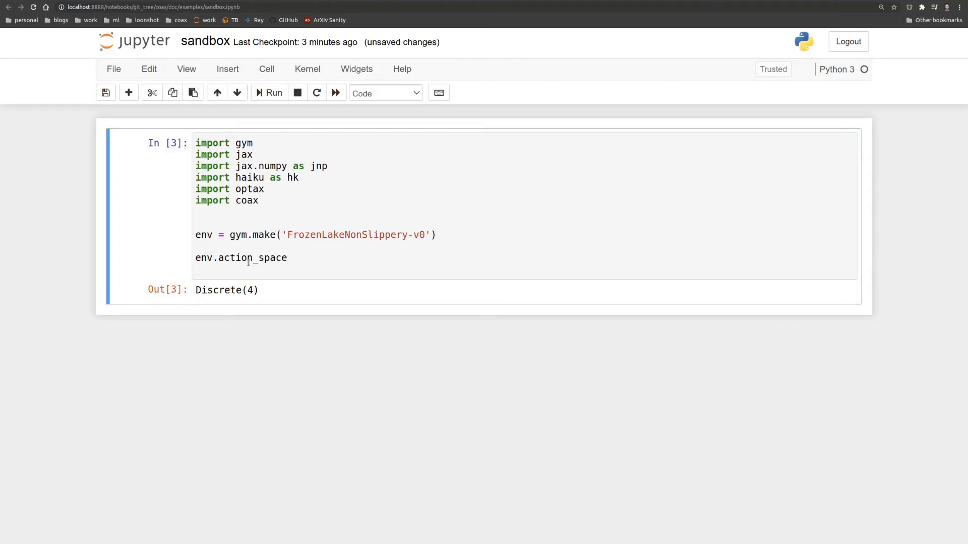
# Step: Replace the space line with s = env.reset() and a loop over max_episode_steps
pyautogui.tripleClick(241, 258)
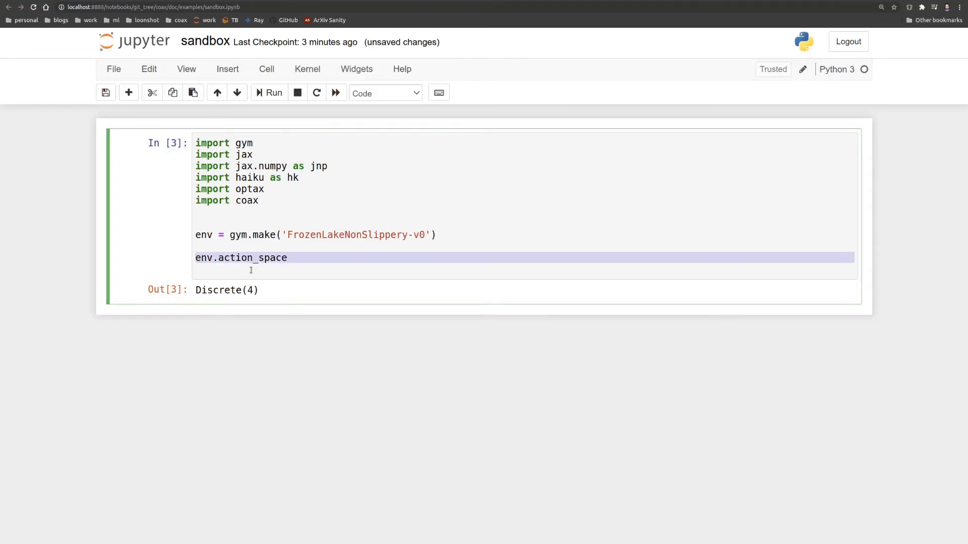
pyautogui.write('s =')
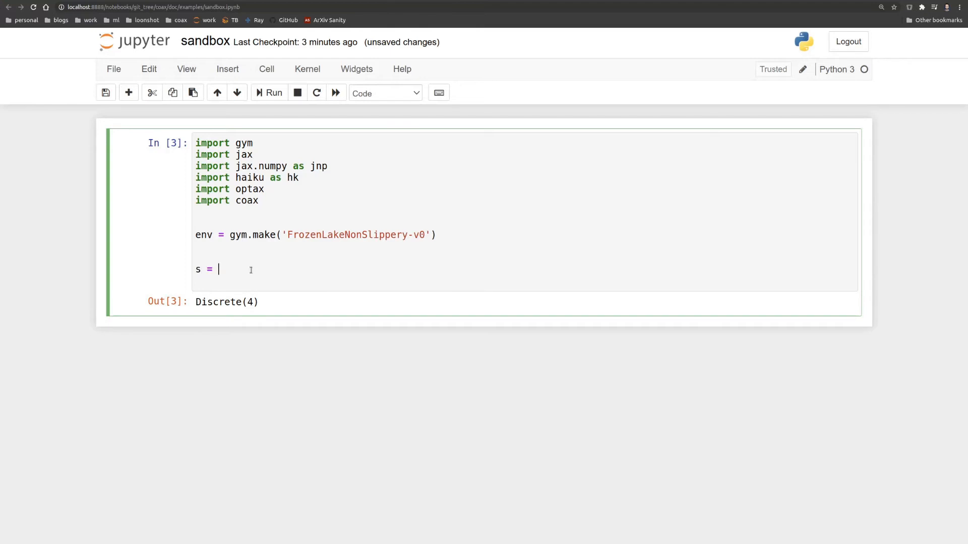
pyautogui.write('env.reset()')
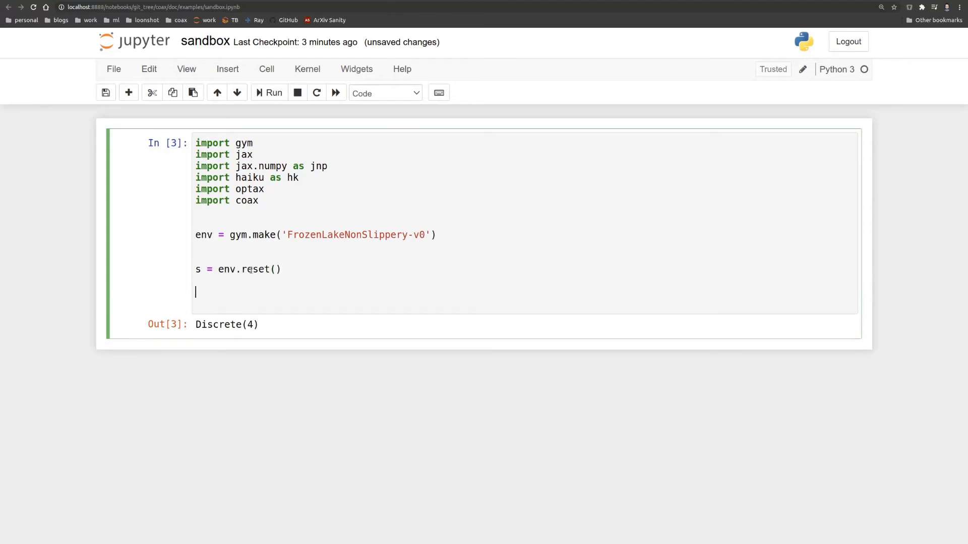
pyautogui.write('f')
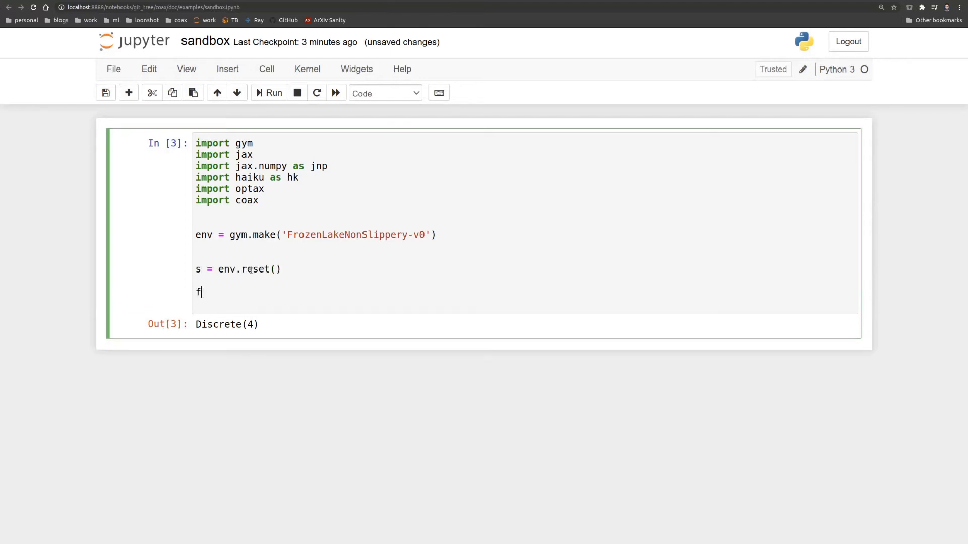
pyautogui.write('or t in')
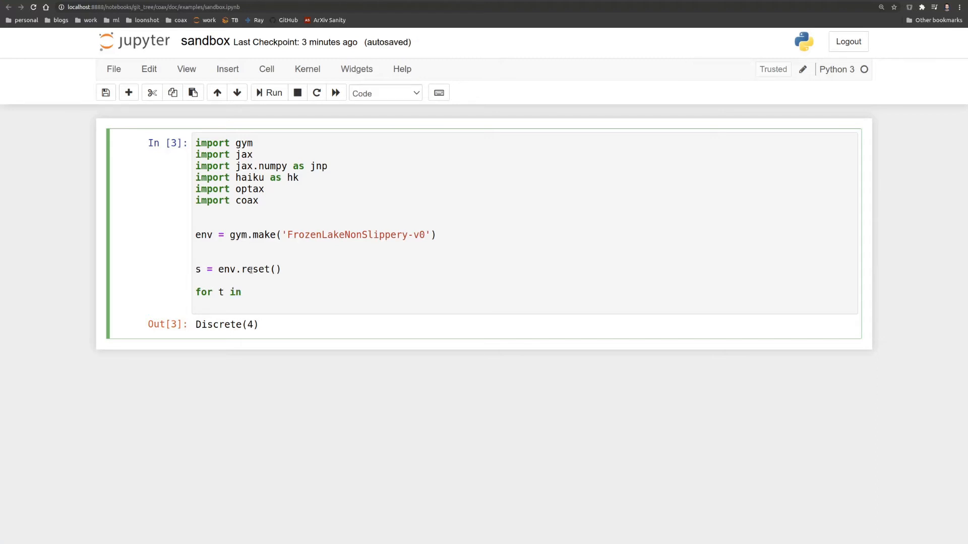
pyautogui.write('range(0)')
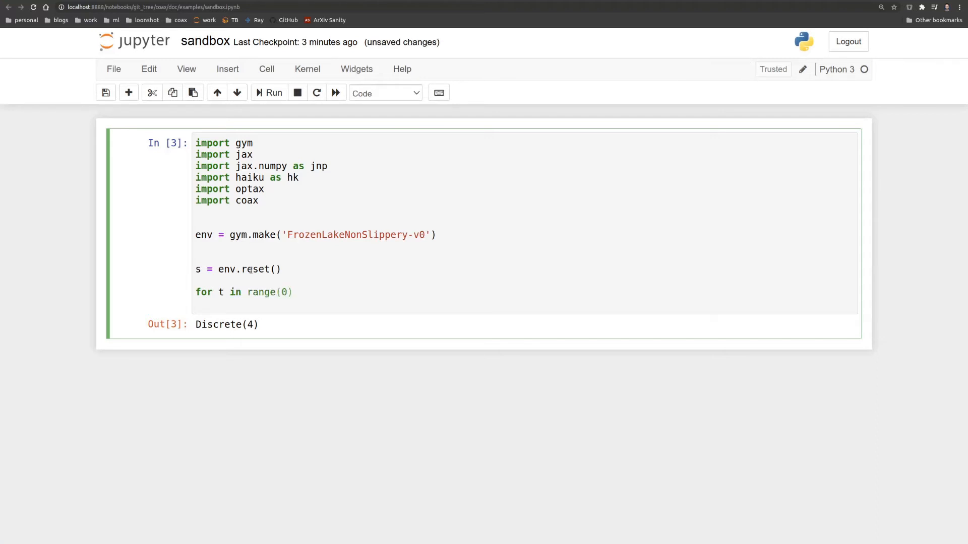
pyautogui.write('env.spec.max_episode_steps')
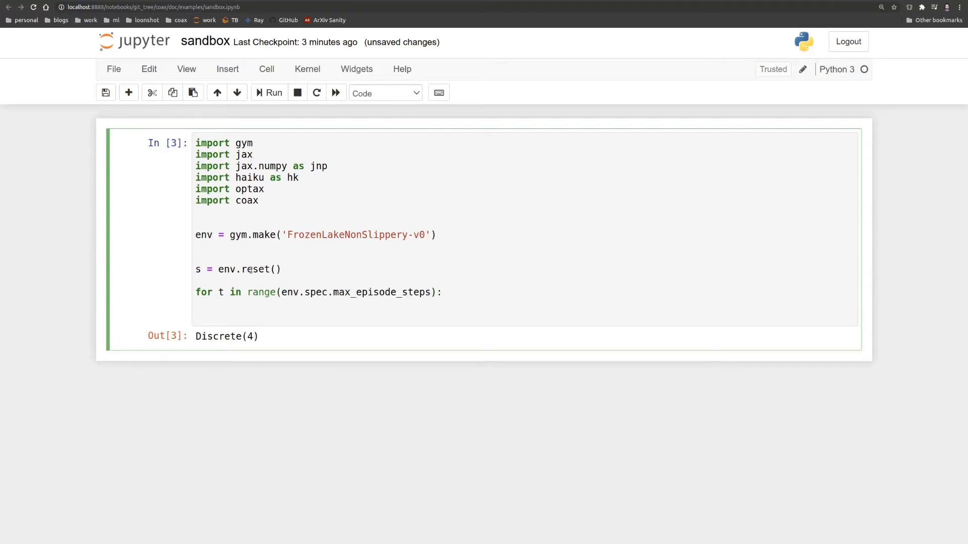
# Step: Fill the loop: sample action, env.step(a), update placeholder, break on done, s = s_next
pyautogui.write('a = e')
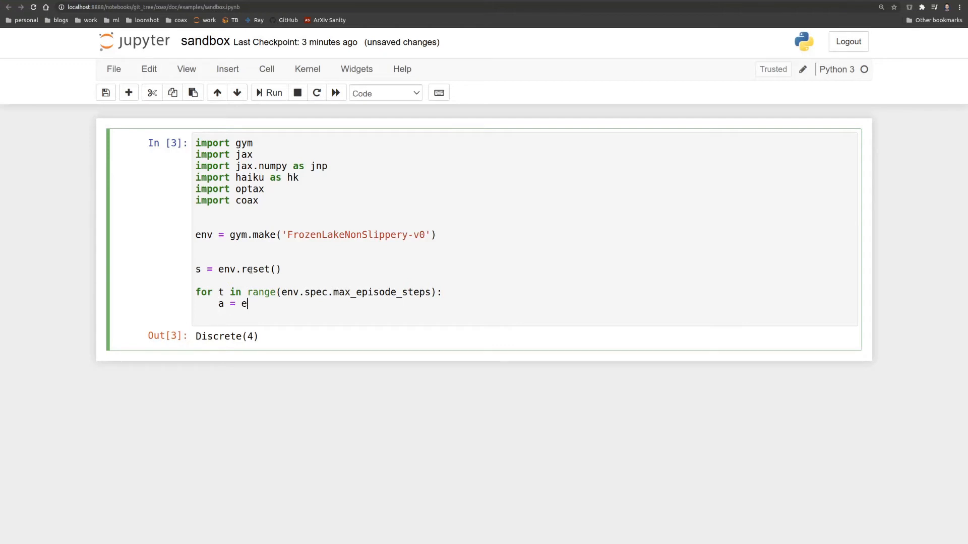
pyautogui.write('nv.action_space.sample')
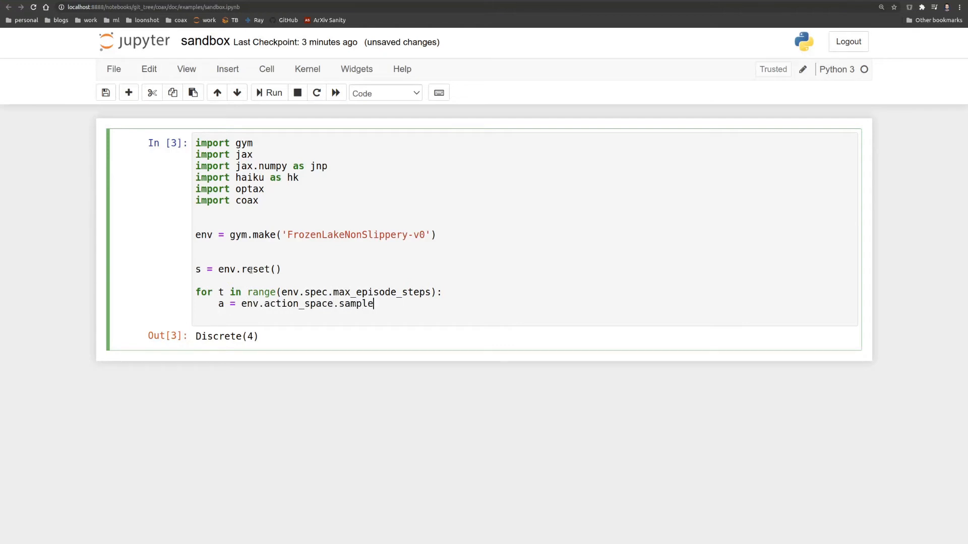
pyautogui.write('()')
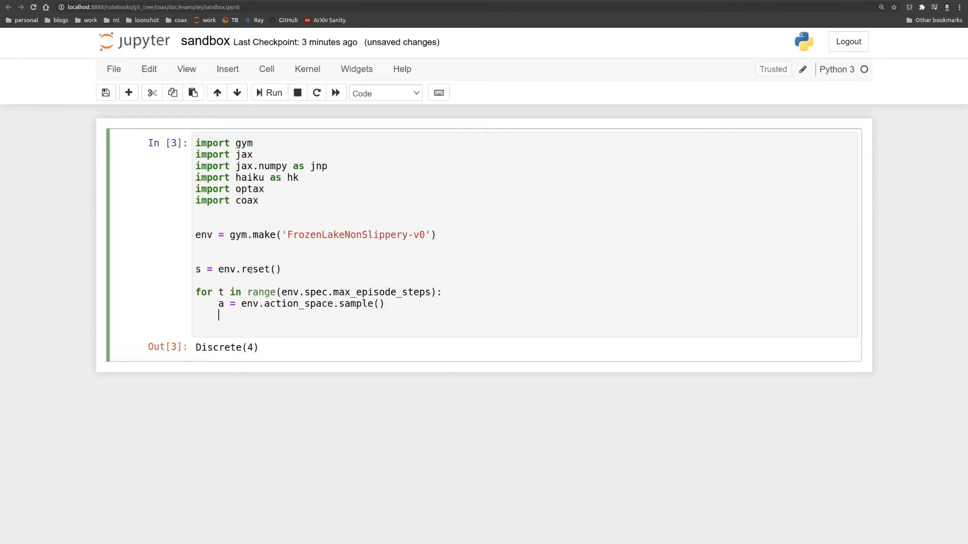
pyautogui.write('s_next,')
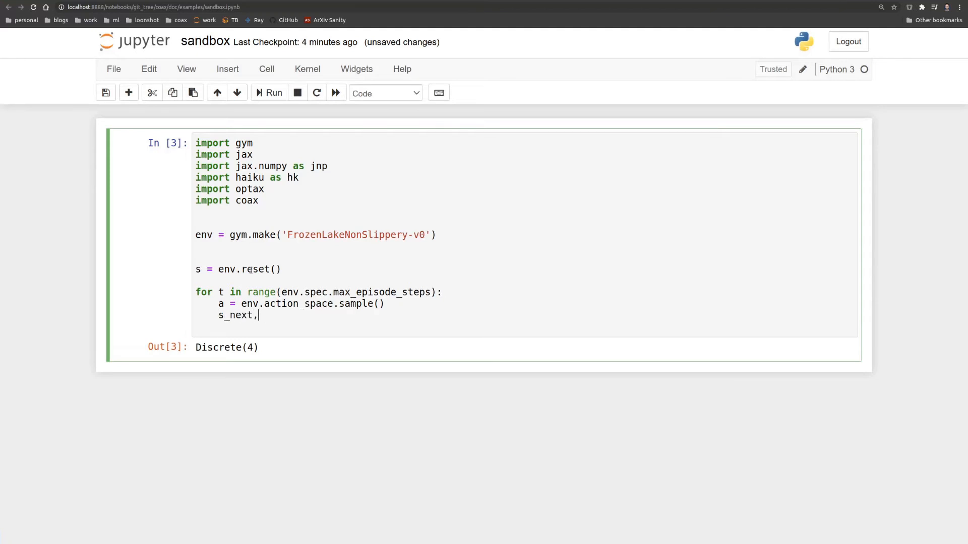
pyautogui.write('r, done, in')
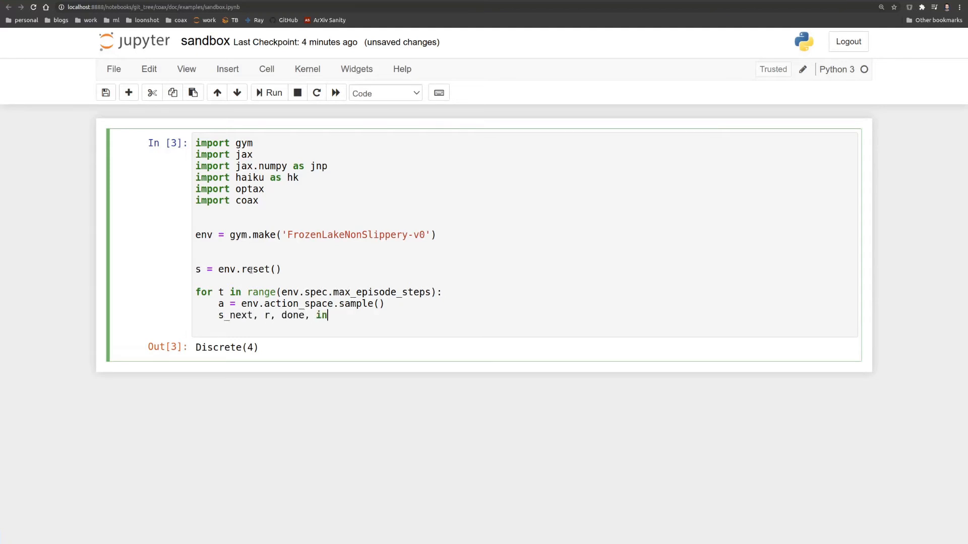
pyautogui.write('fo = env.step(a)')
pyautogui.write('#')
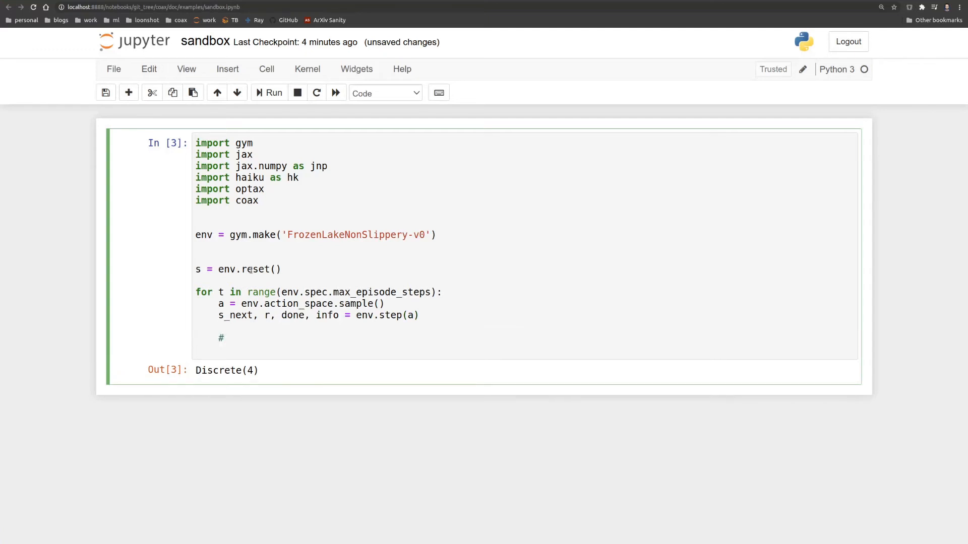
pyautogui.write('update')
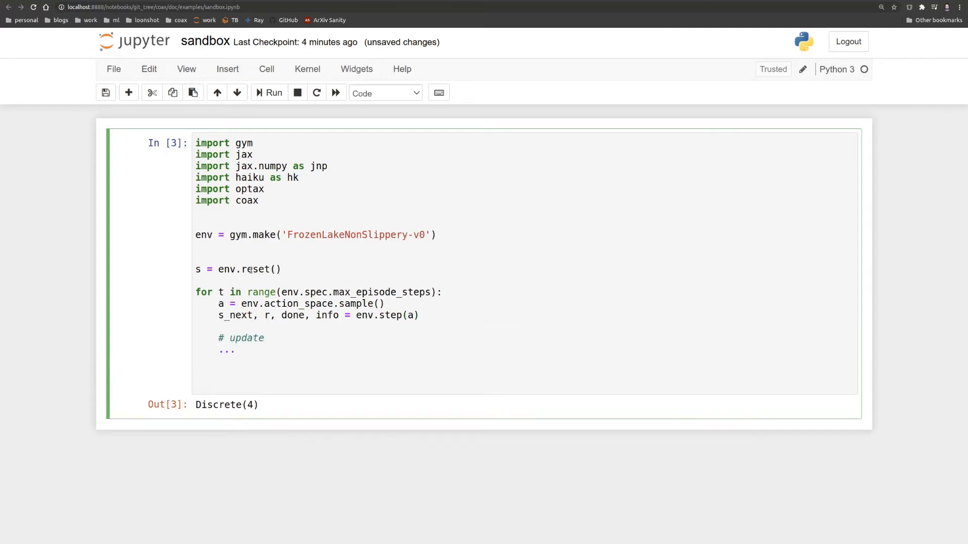
pyautogui.write('if done:')
pyautogui.write('s')
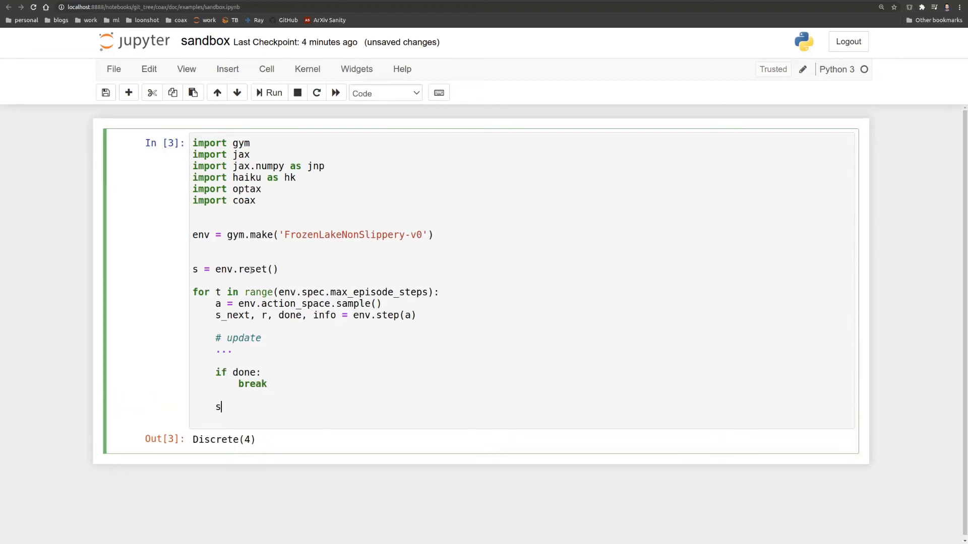
pyautogui.write('= s_next')
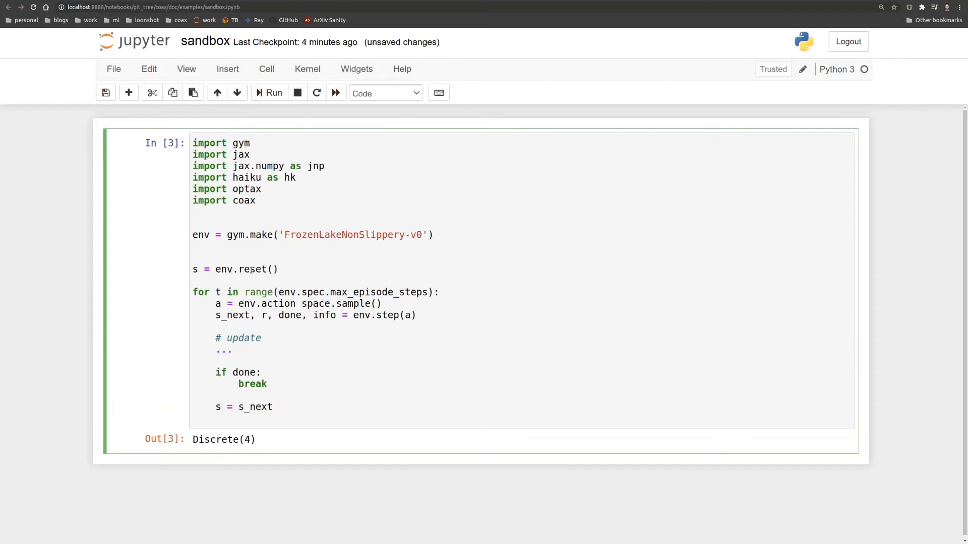
# Step: Add env.render() after reset and each step, run, and scroll the grid frames
pyautogui.click(274, 93)
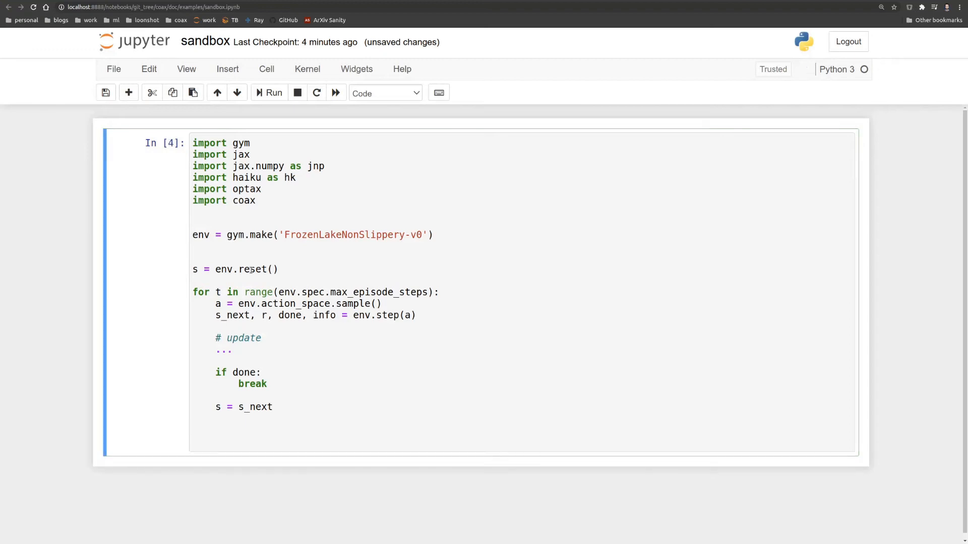
pyautogui.write('env.render(')
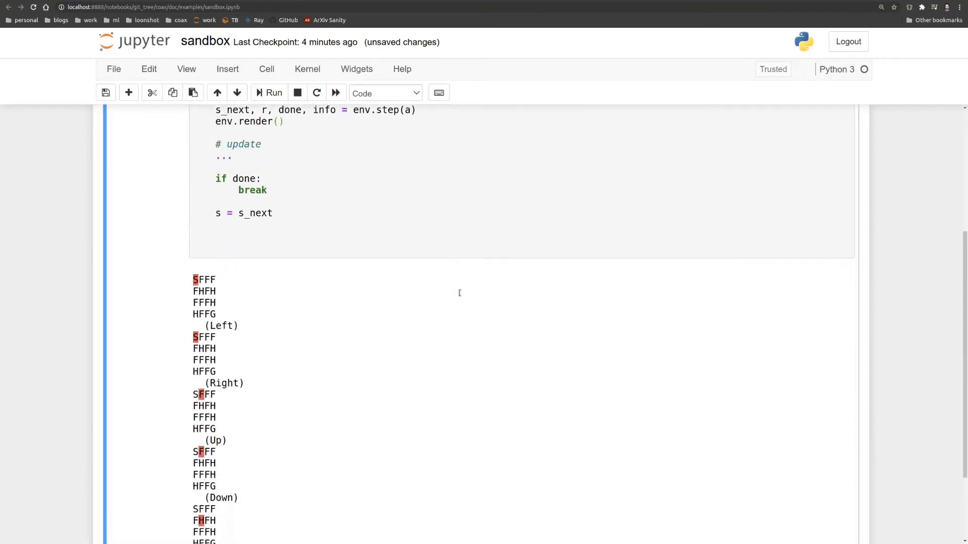
pyautogui.scroll(-3)
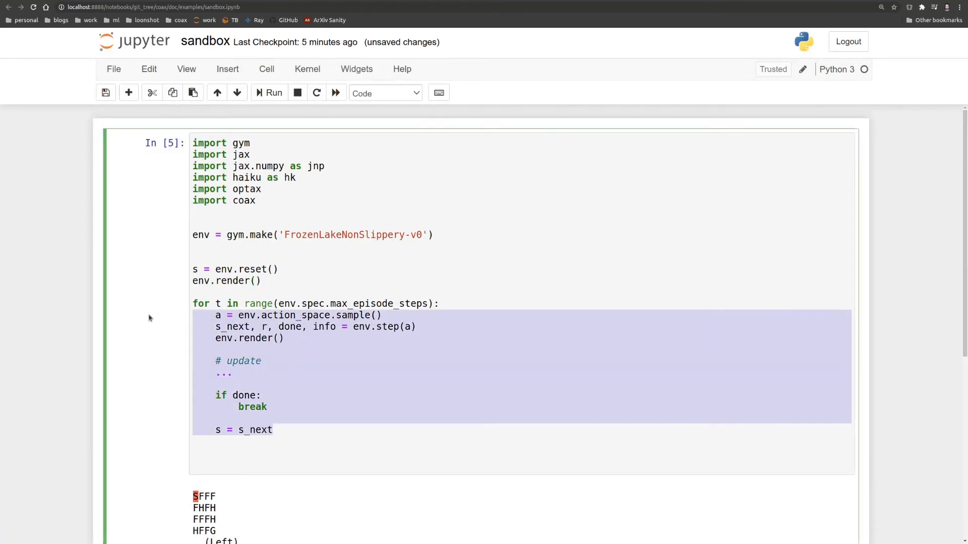
# Step: Comment out the episode loop and declare forward_pass(S, is_training) with q = coax.Q(forward_pass, env)
pyautogui.press('ctrl+/')
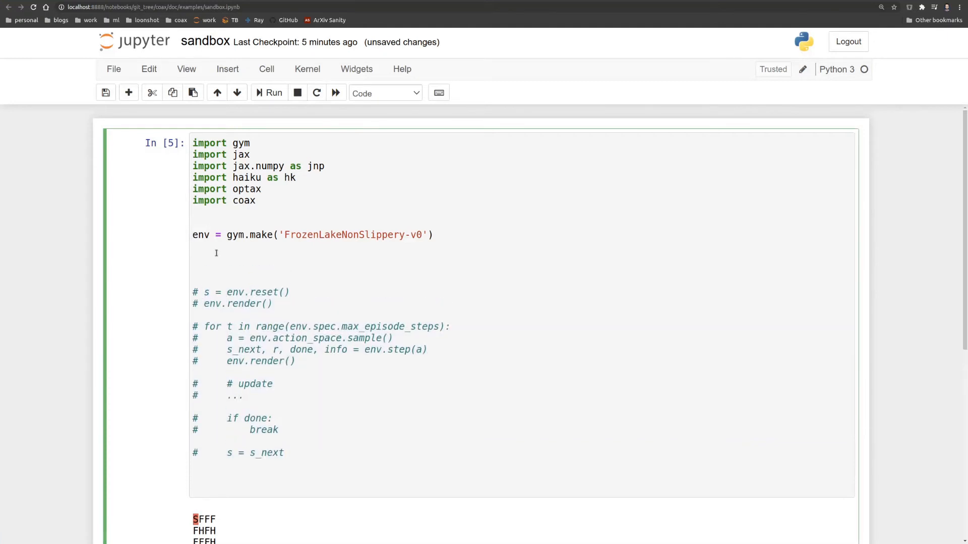
pyautogui.write('q = coax.Q(forward_pass,')
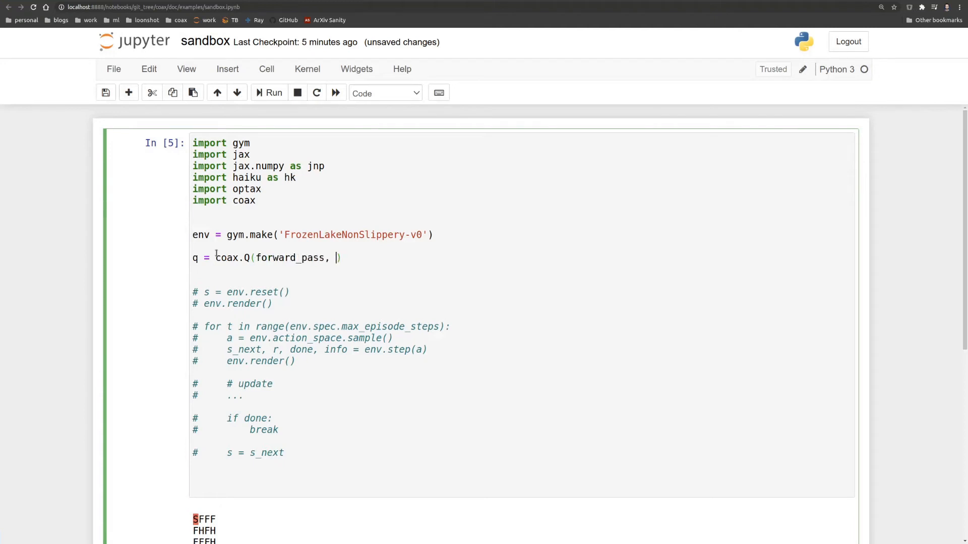
pyautogui.write('env')
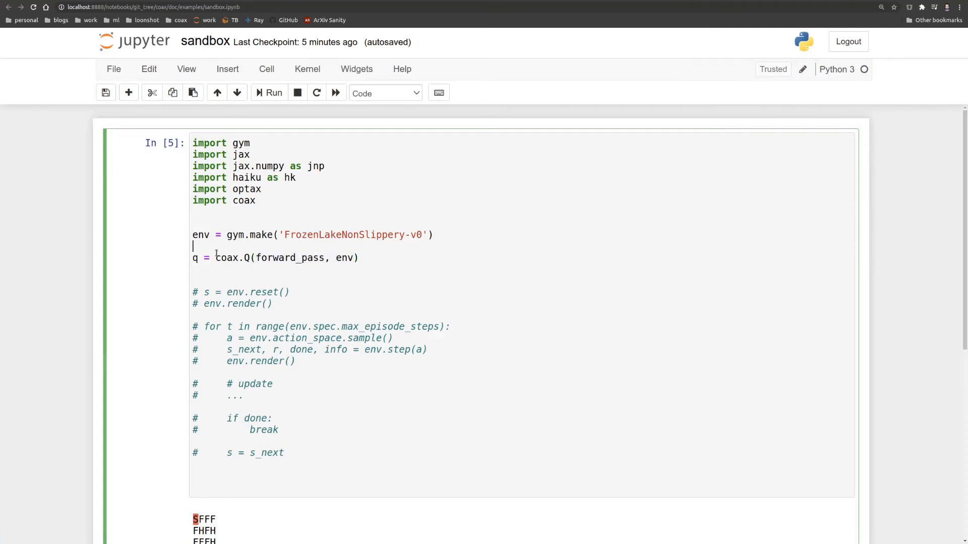
pyautogui.write('def')
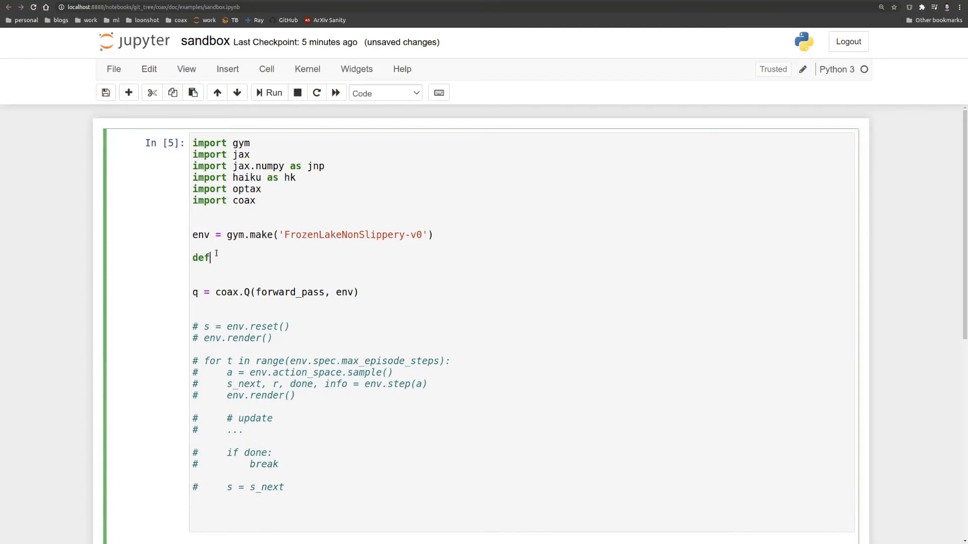
pyautogui.write('forward_pass(S, A)')
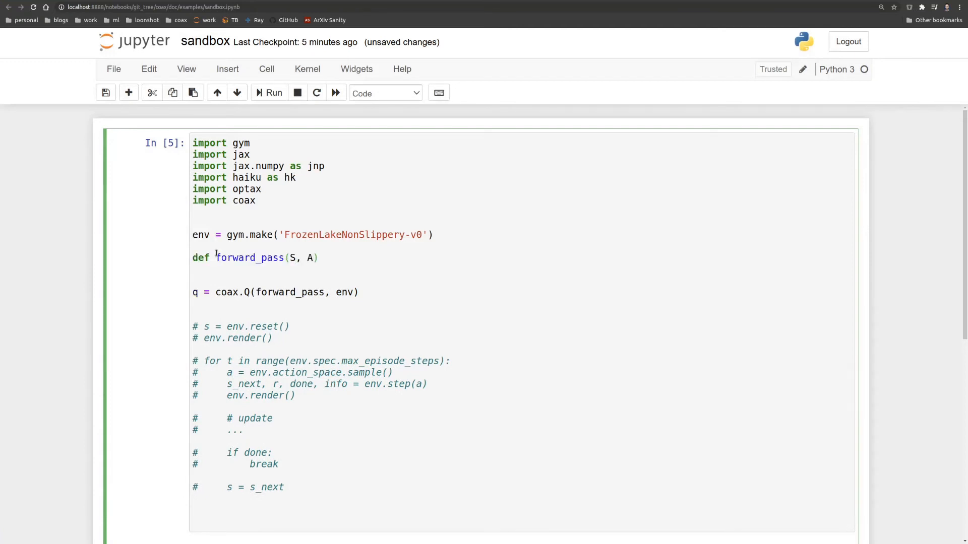
pyautogui.write(', is')
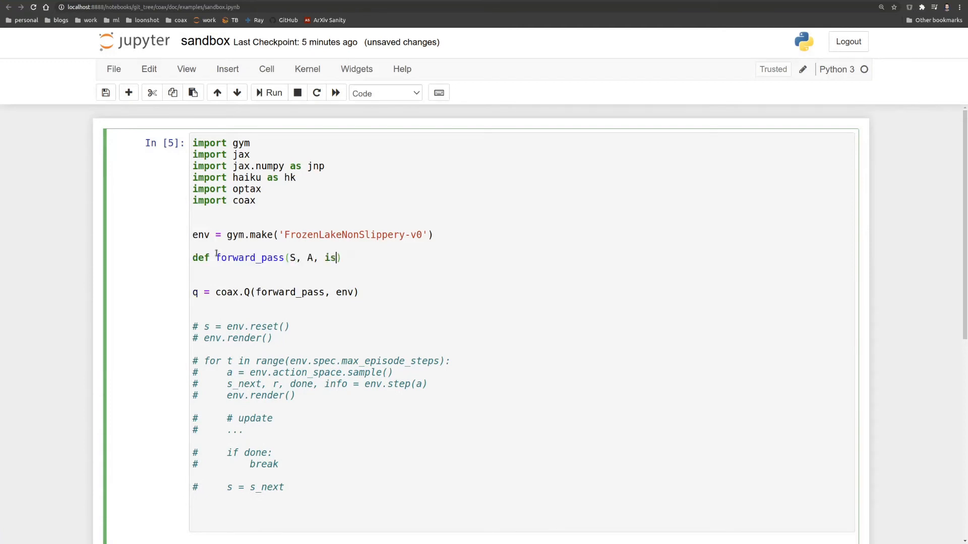
pyautogui.write('_training):')
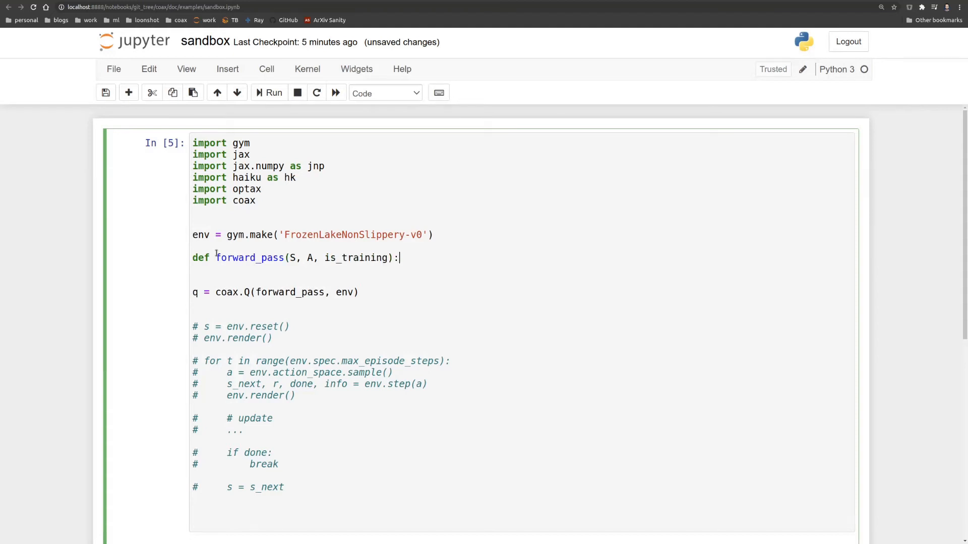
# Step: Make forward_pass return hk.Linear(env.action_space.n, w_init=jnp.zeros)(S), dropping the A argument
pyautogui.press('Backspace')
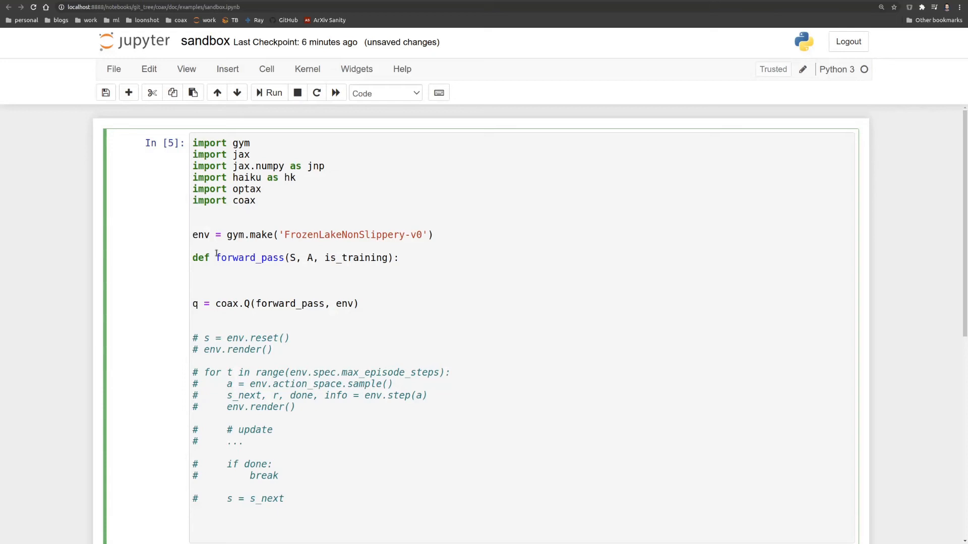
pyautogui.write('hk.')
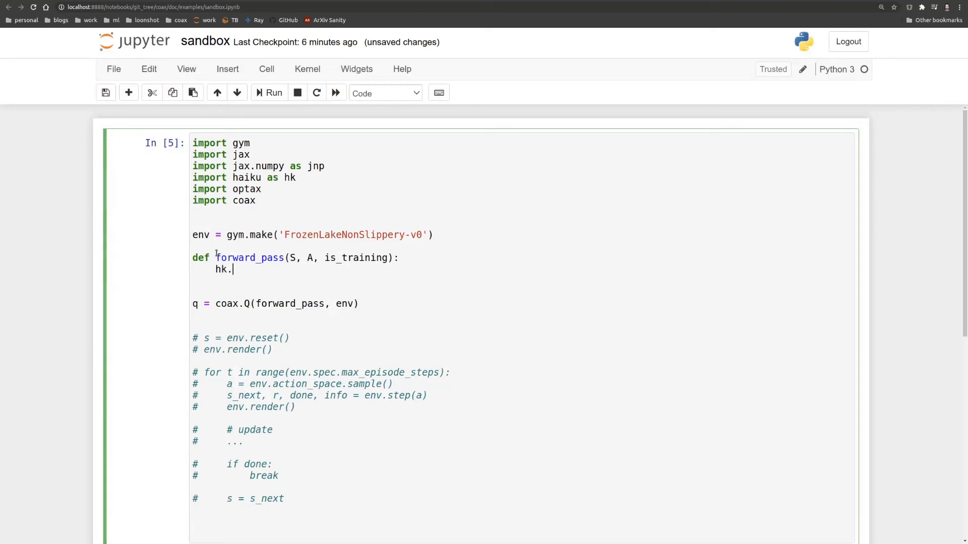
pyautogui.write('lin = hk.Linear')
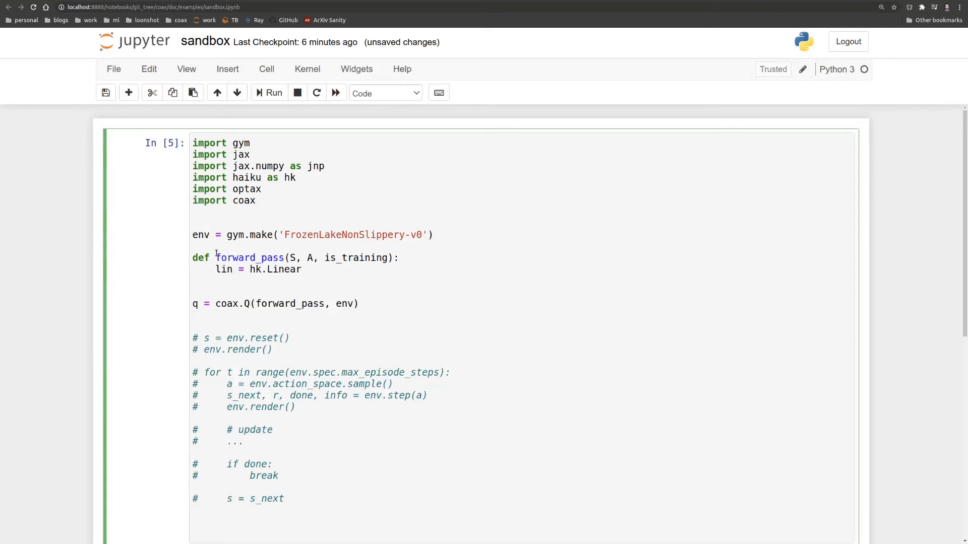
pyautogui.write('()')
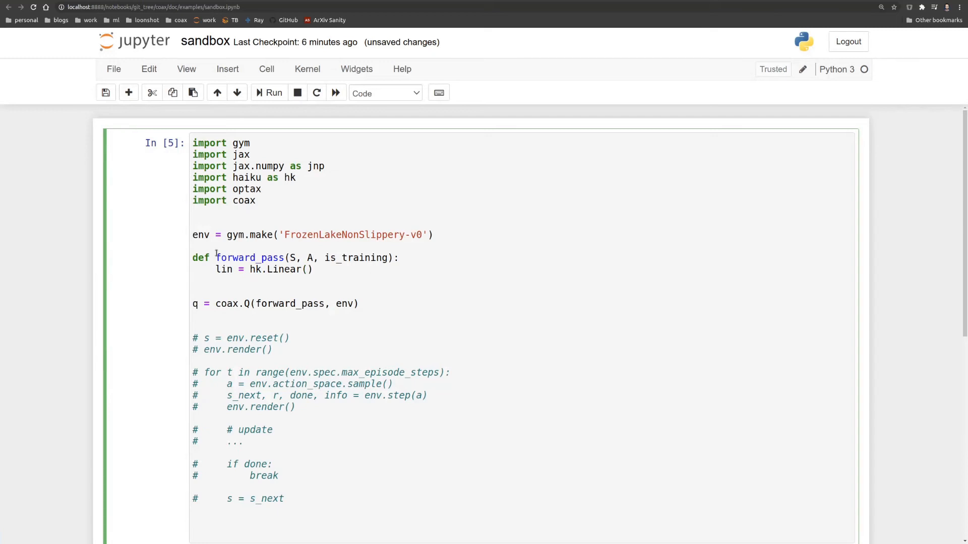
pyautogui.click(312, 258)
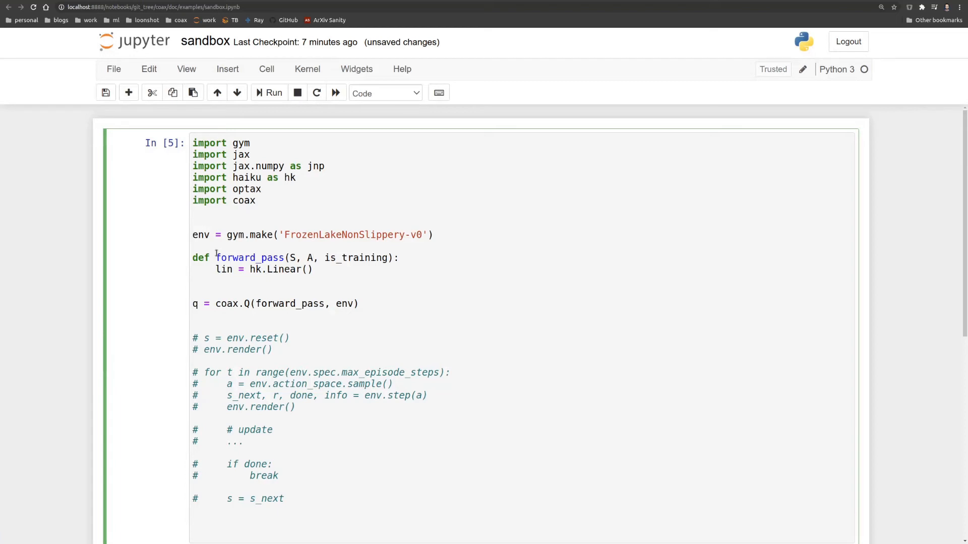
pyautogui.press('Backspace')
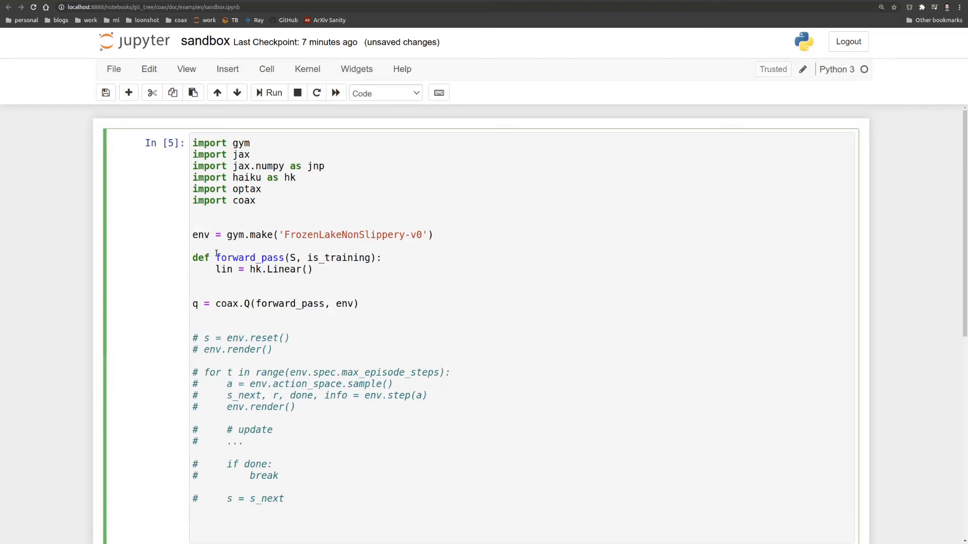
pyautogui.write('env.action_space')
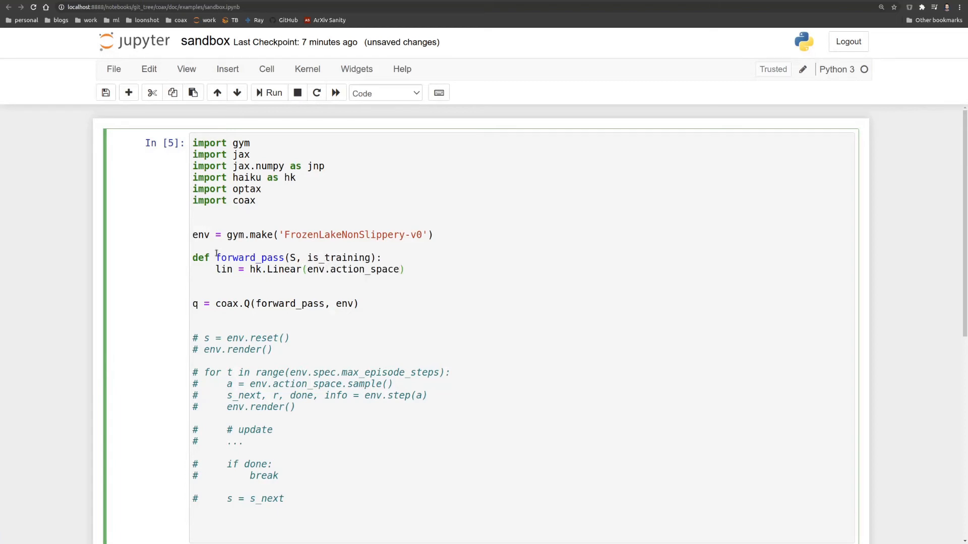
pyautogui.write('.n')
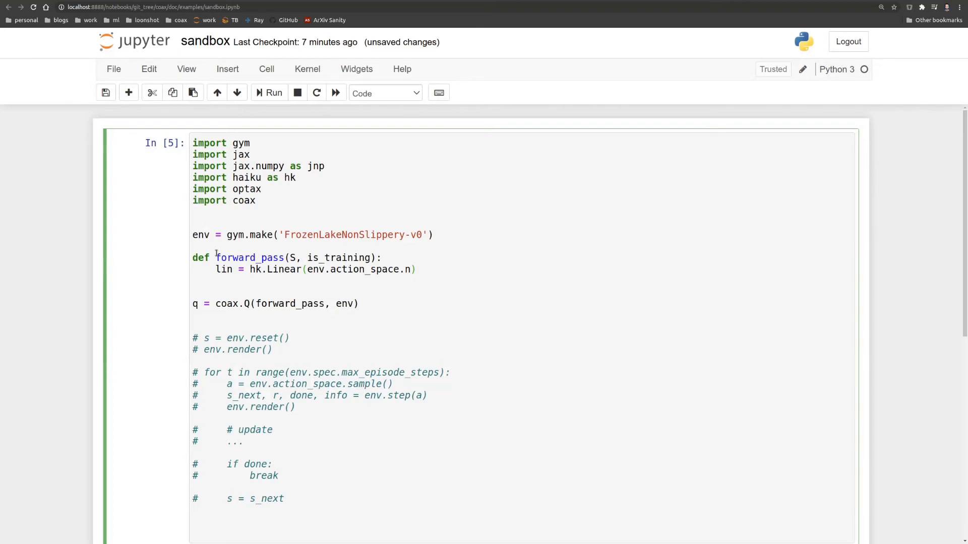
pyautogui.write(', w_init=')
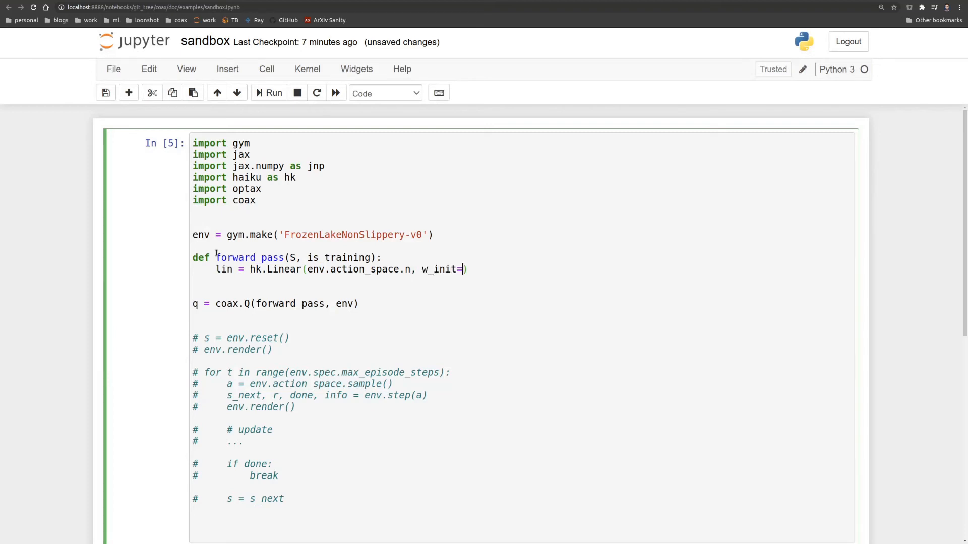
pyautogui.write('jnp.zeros')
pyautogui.write('return lin(S')
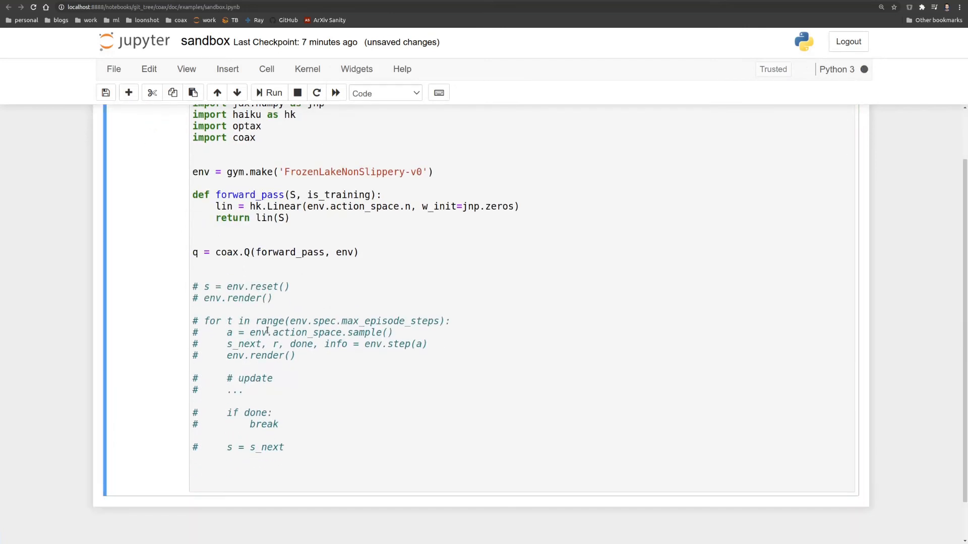
# Step: Define pi = coax.BoltzmannPolicy(q, temperature=0.1)
pyautogui.write('q(s,a)')
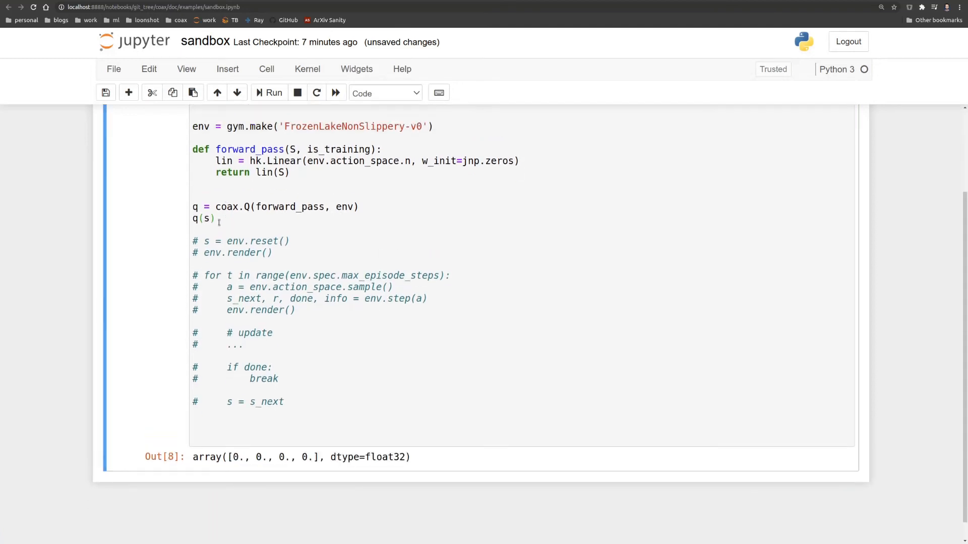
pyautogui.write('pi =')
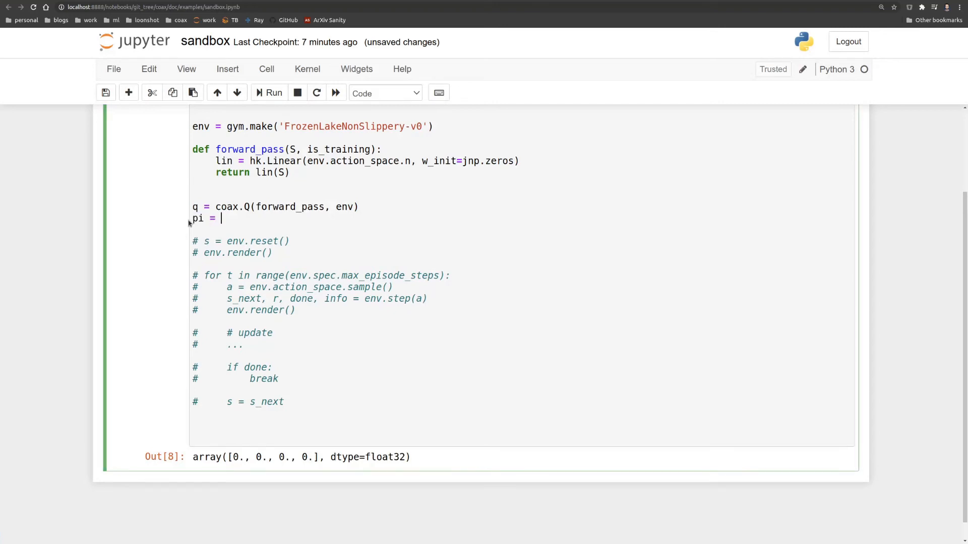
pyautogui.write('coax.')
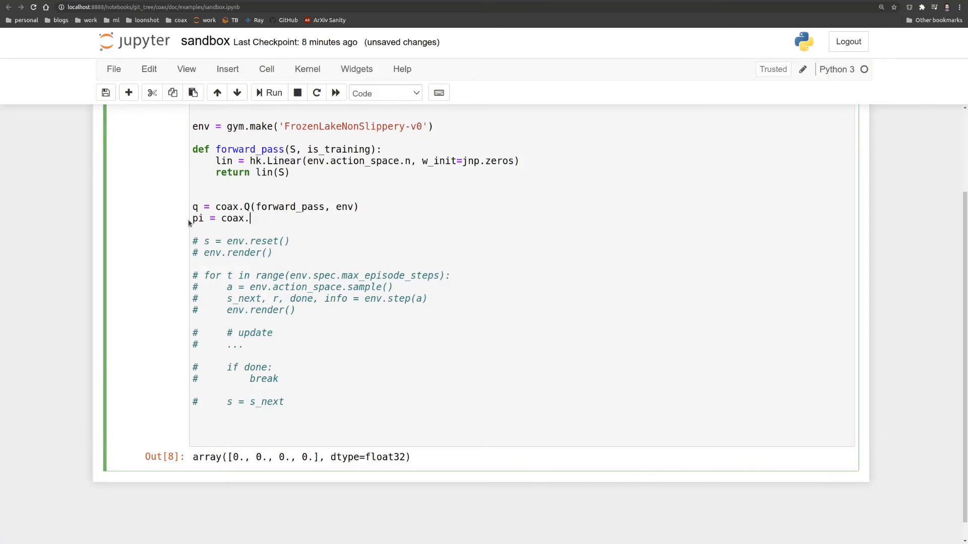
pyautogui.write('EpsilonGreedy')
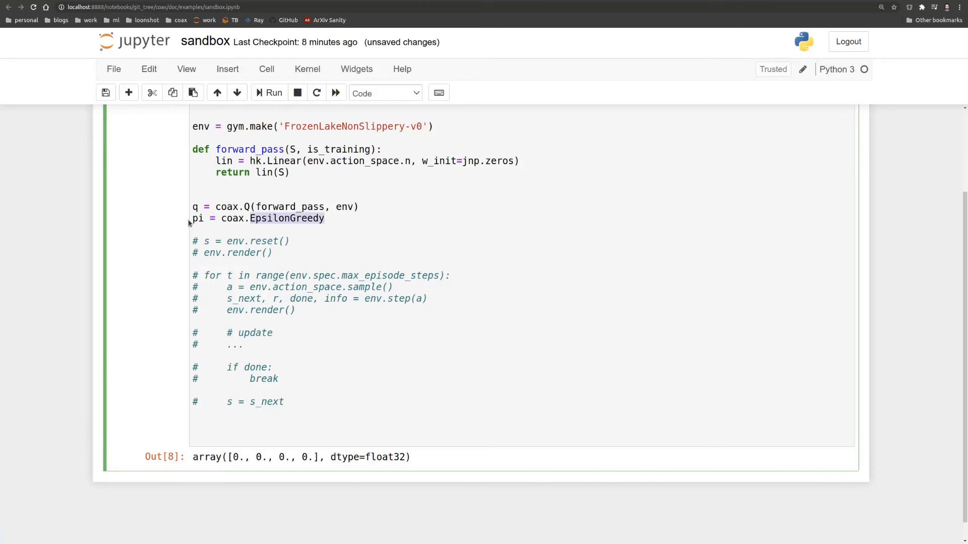
pyautogui.write('BoltzmannPolicy()')
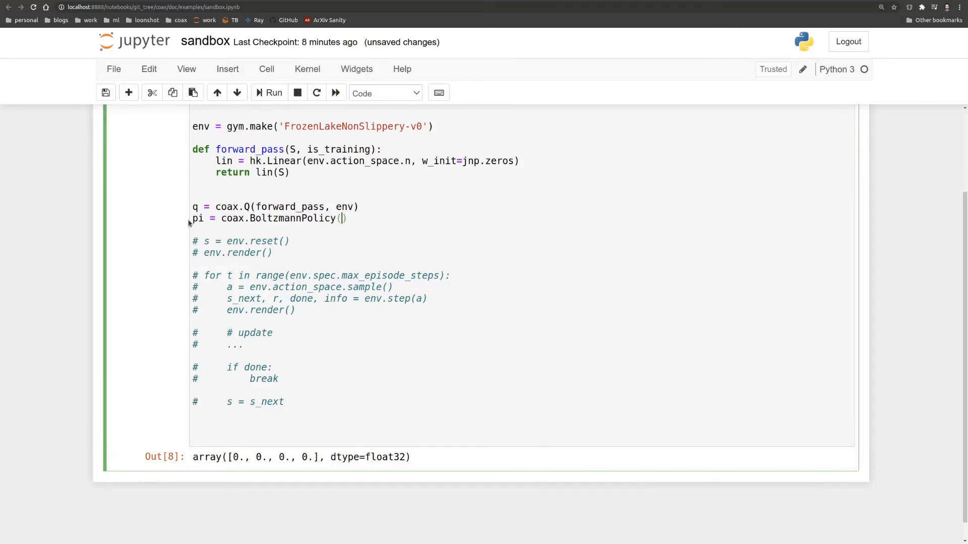
pyautogui.write('q, temperature=')
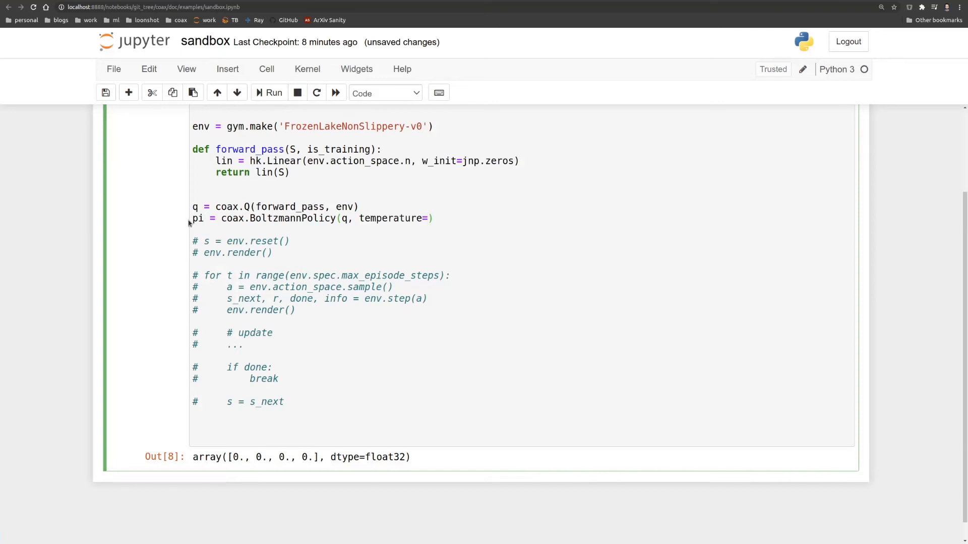
pyautogui.write('0.1')
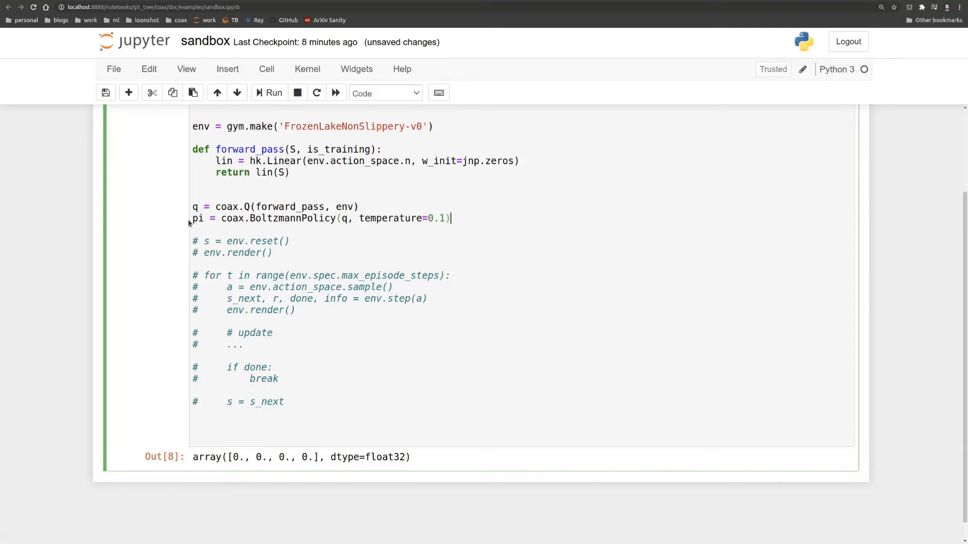
# Step: Test the policy with pi(s) and restore the commented-out episode loop
pyautogui.write('pi()')
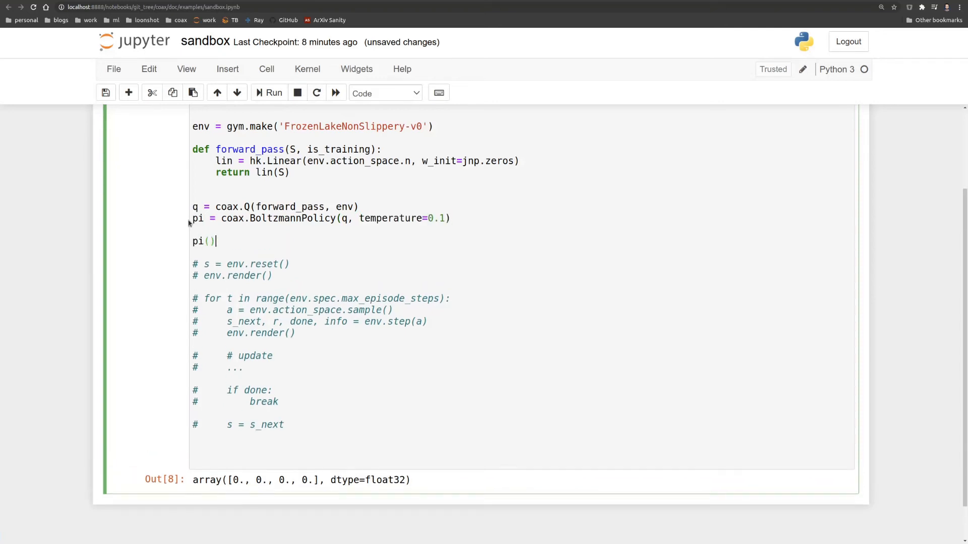
pyautogui.write('s')
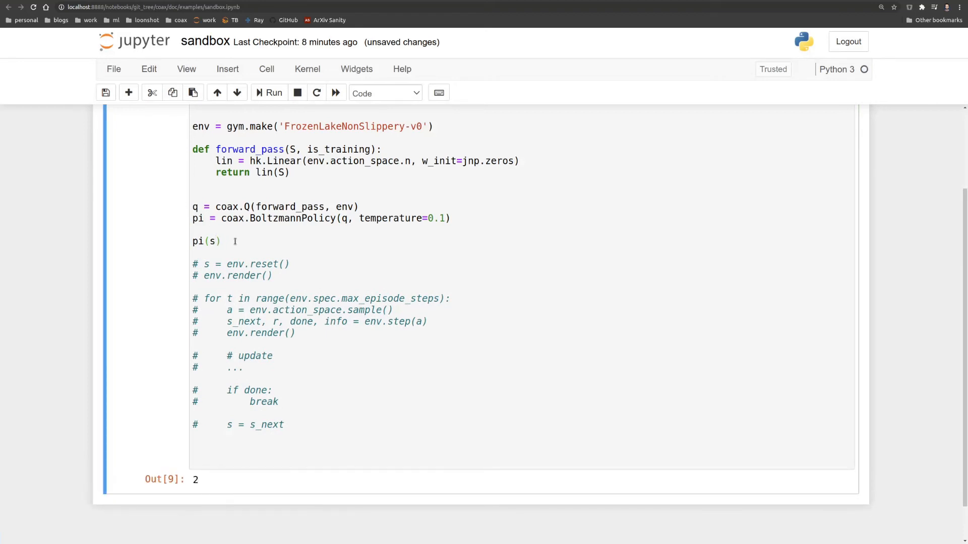
pyautogui.click(272, 93)
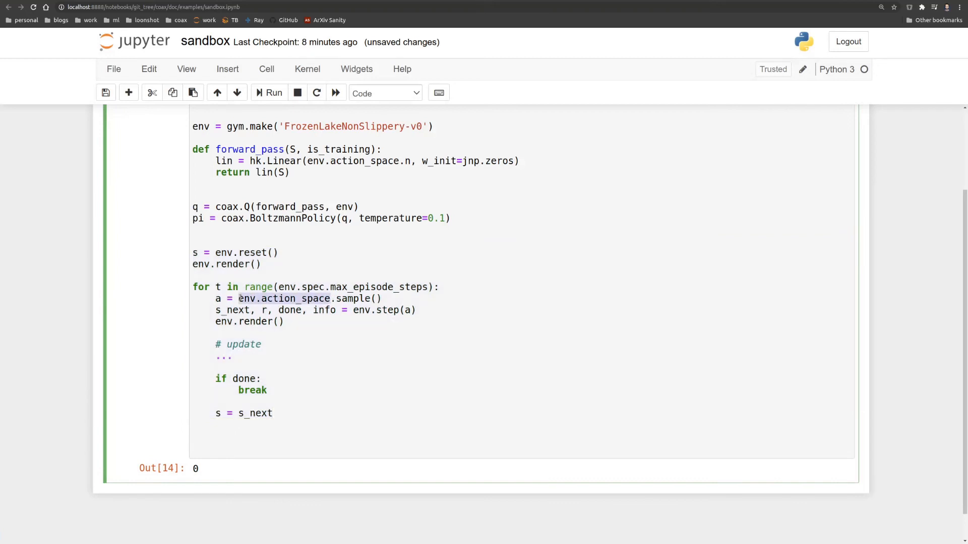
# Step: Use pi(s) for the loop's actions, run the cell, and scroll through rendered frames
pyautogui.write('pi(s)')
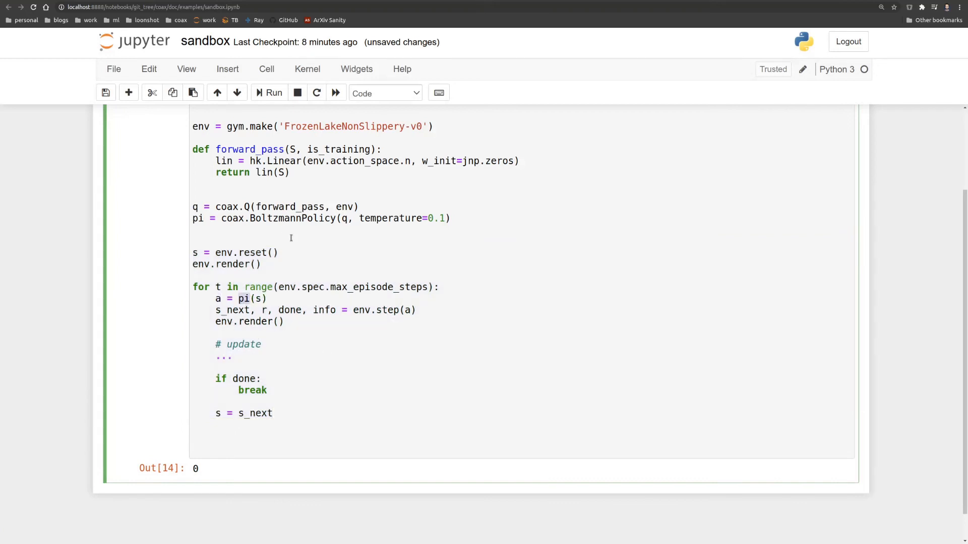
pyautogui.click(273, 93)
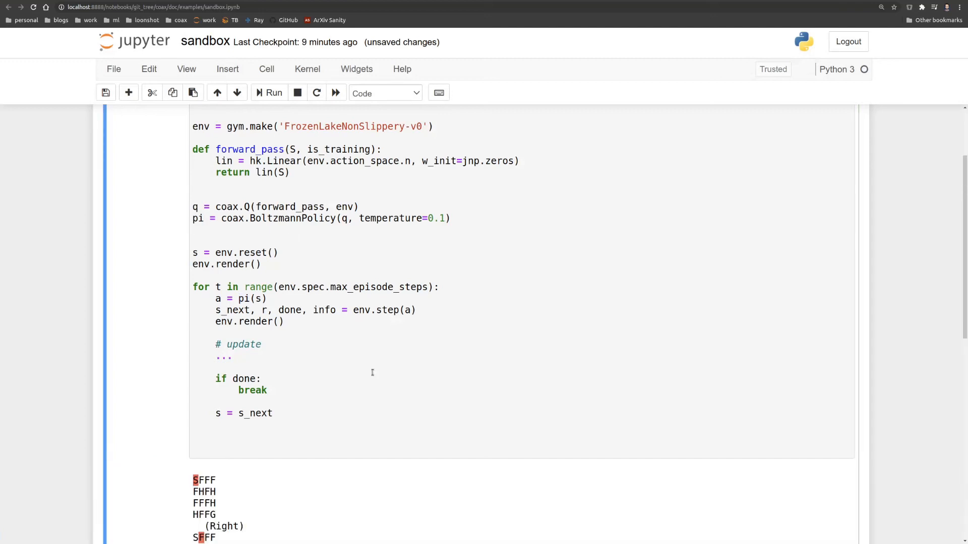
pyautogui.scroll(-3)
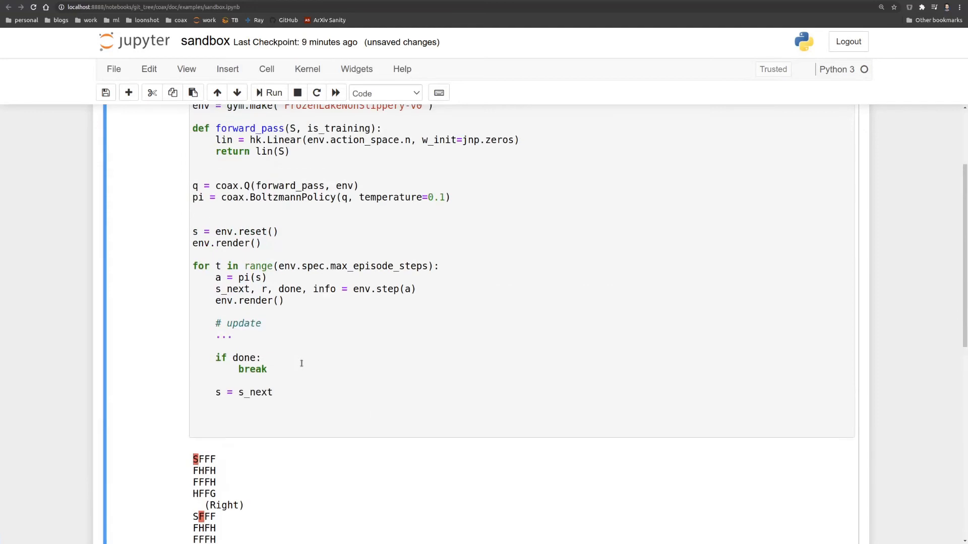
pyautogui.write('#')
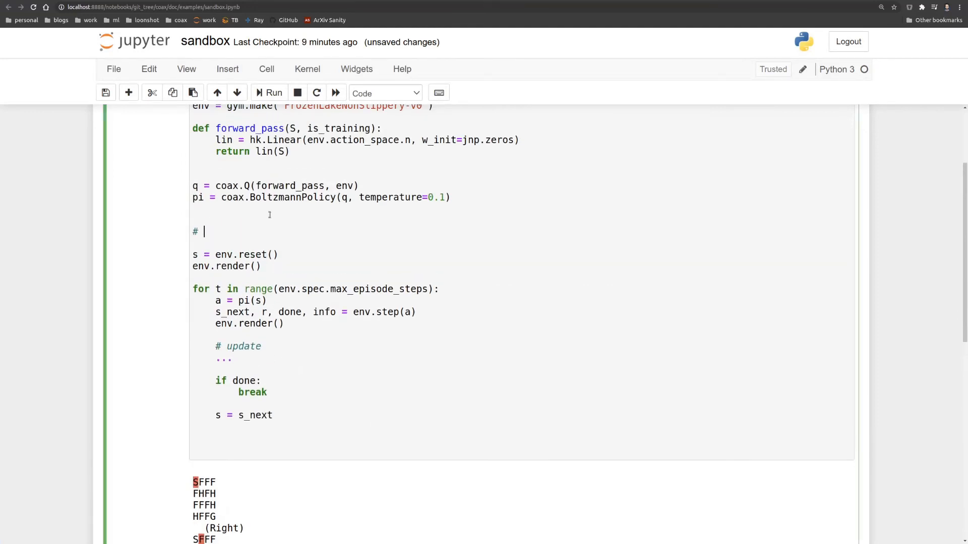
# Step: Add '# update' with qlearning = coax.td_learning.QLearning(q), run it, and peek at qlearning.update
pyautogui.write('update')
pyautogui.write('qlearning = coax')
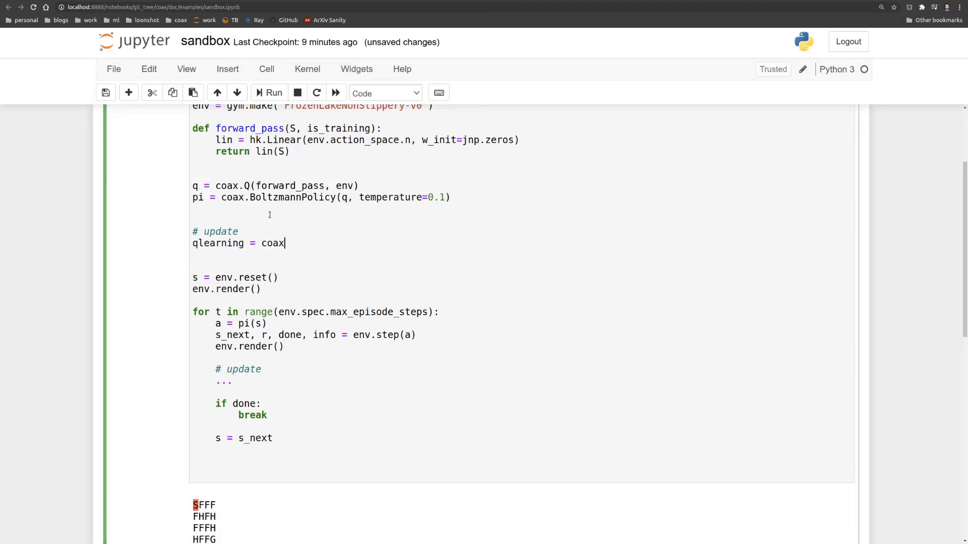
pyautogui.write('.td_learning.')
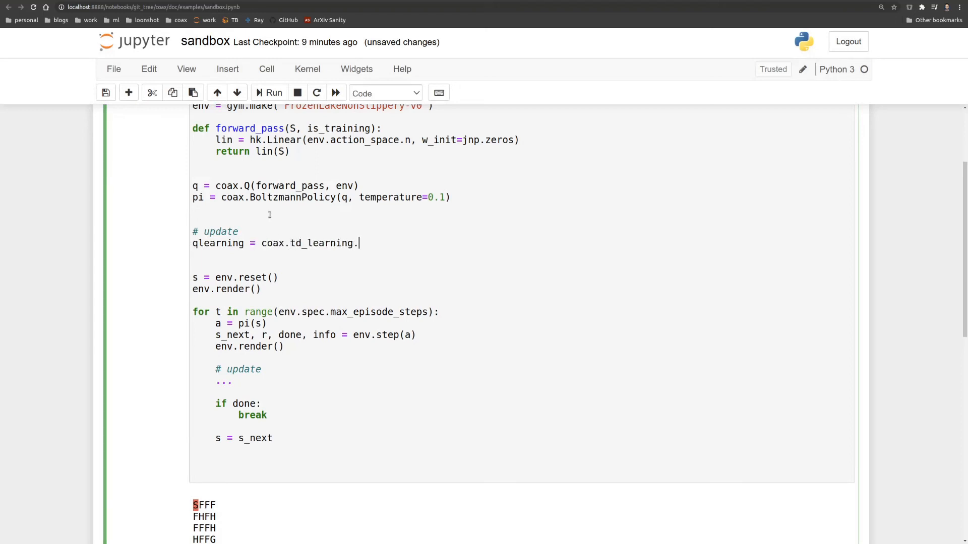
pyautogui.write('QLearning(q)')
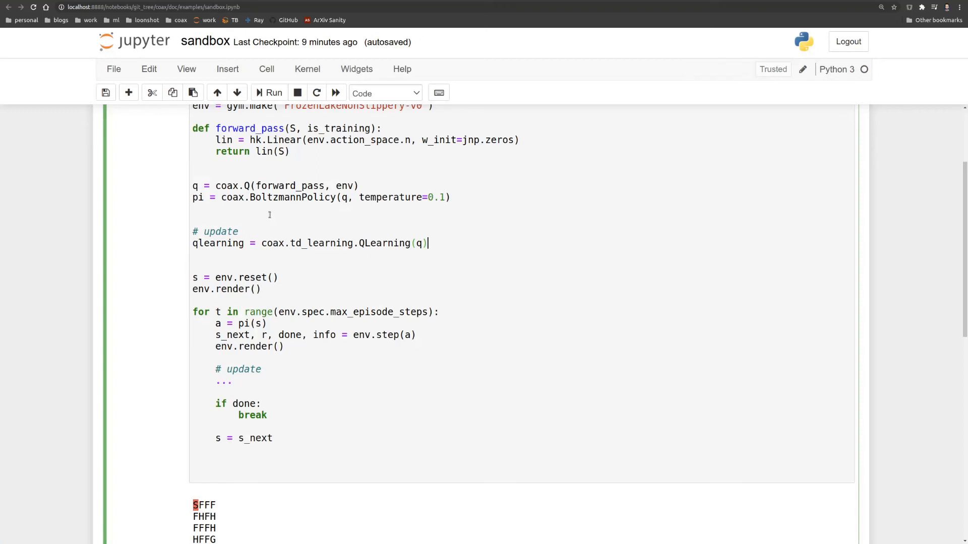
pyautogui.press('ctrl+/')
pyautogui.write('qlearning.up')
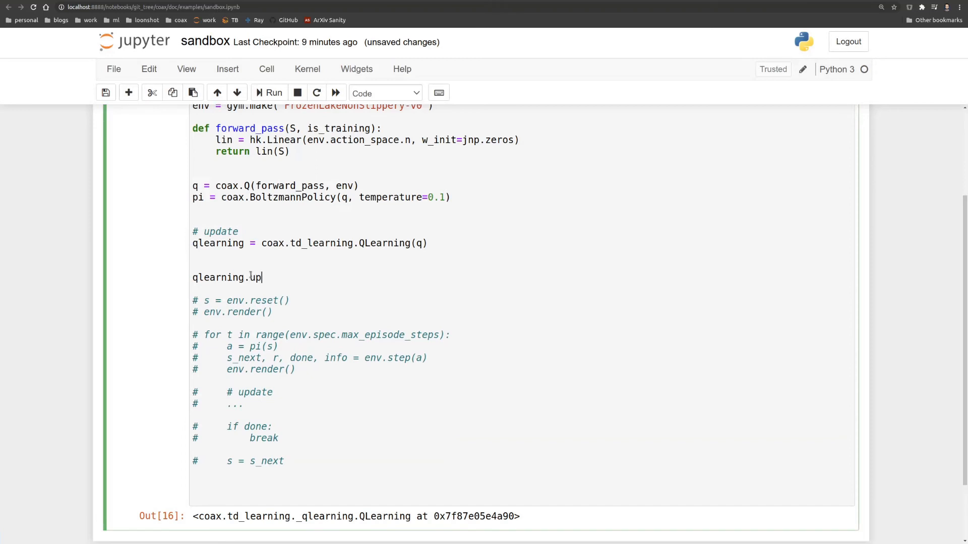
pyautogui.write('date(')
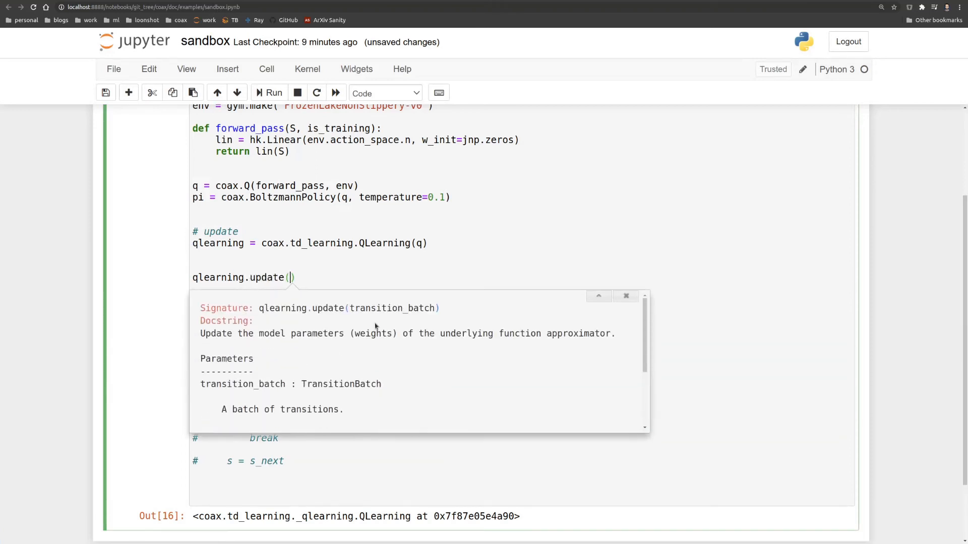
pyautogui.scroll(-3)
pyautogui.write('#')
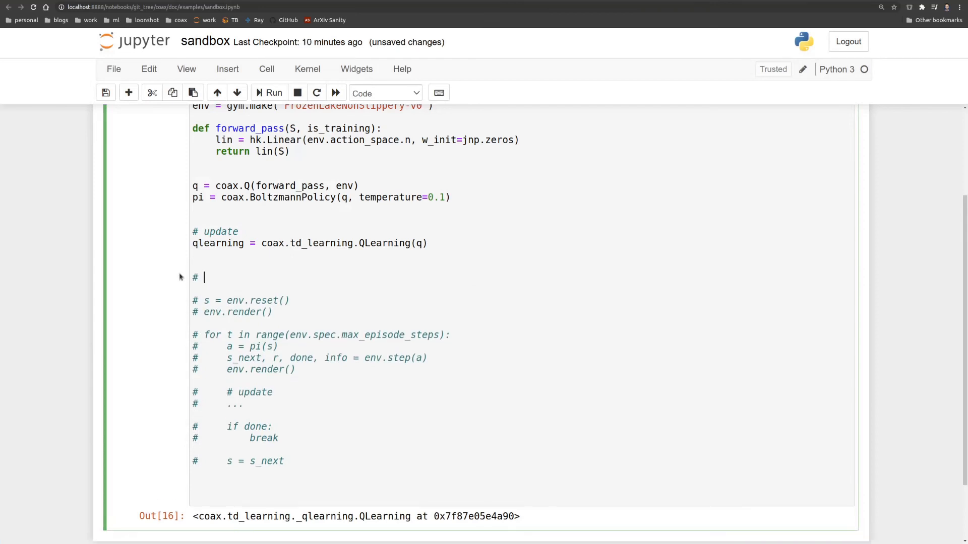
# Step: Create tracer = coax.reward_tracing.NStep(n=1, gamma=0.9)
pyautogui.write('tracer')
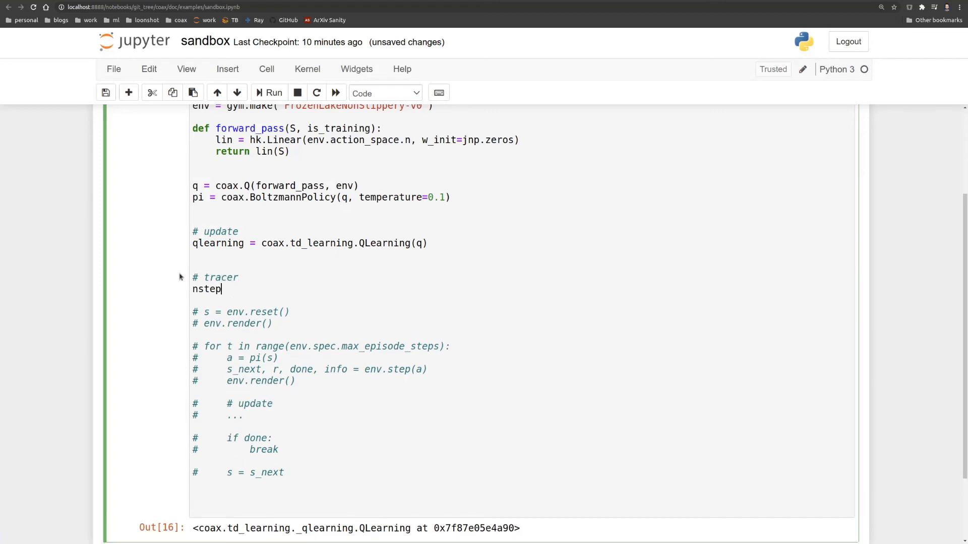
pyautogui.write('= coax.r')
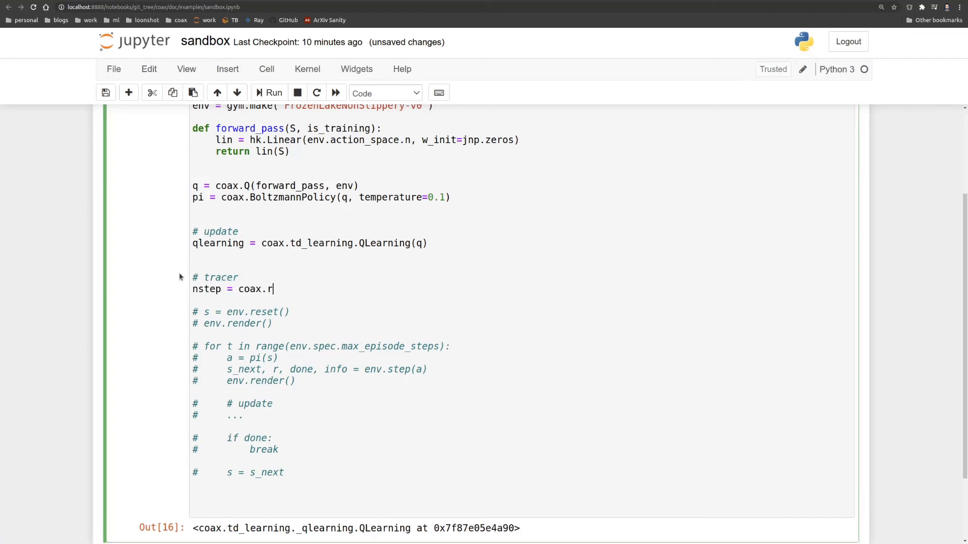
pyautogui.write('eward_tracing.NStep(')
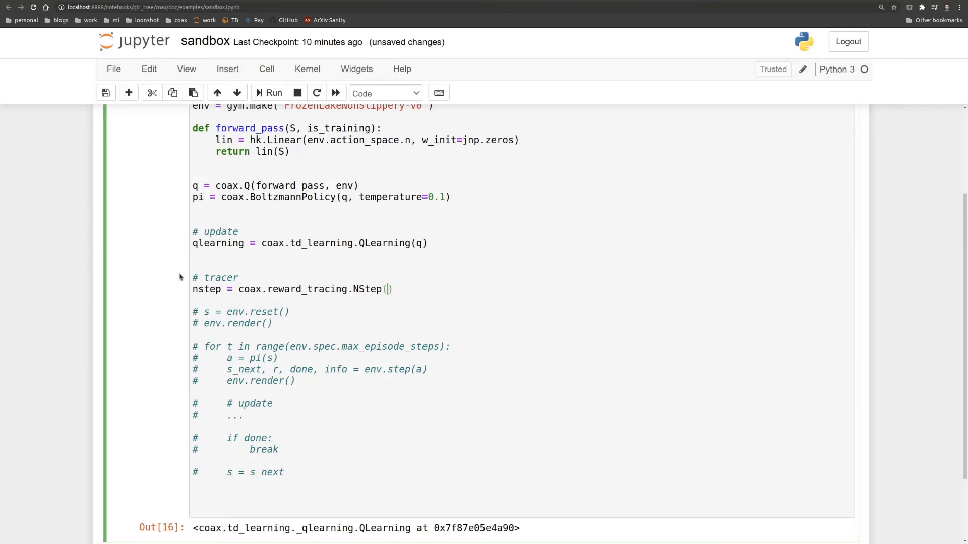
pyautogui.write('n=1,')
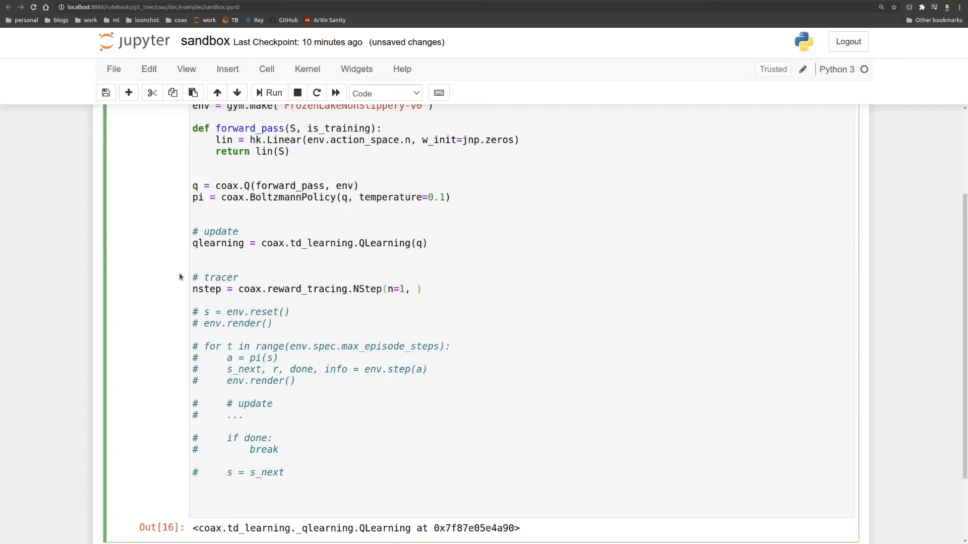
pyautogui.write('gamma=')
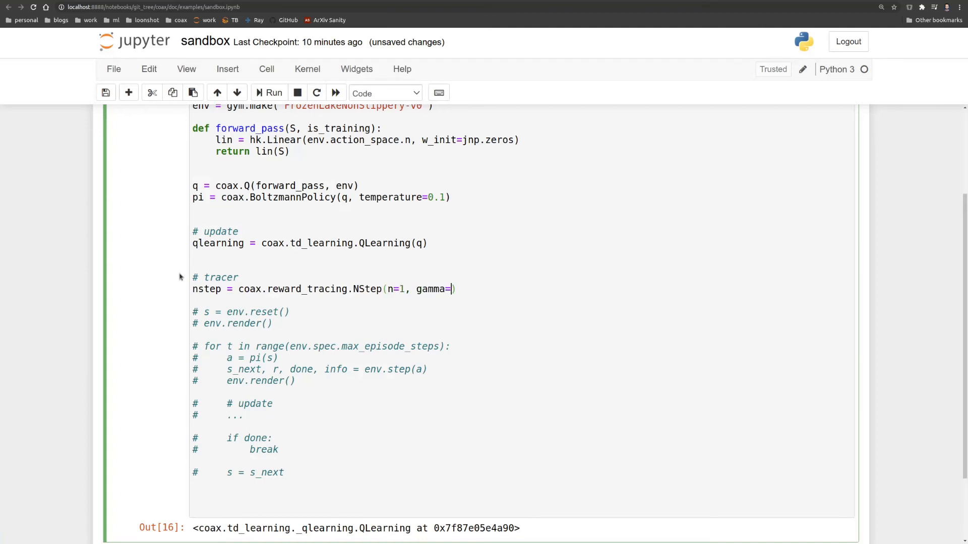
pyautogui.write('0.9')
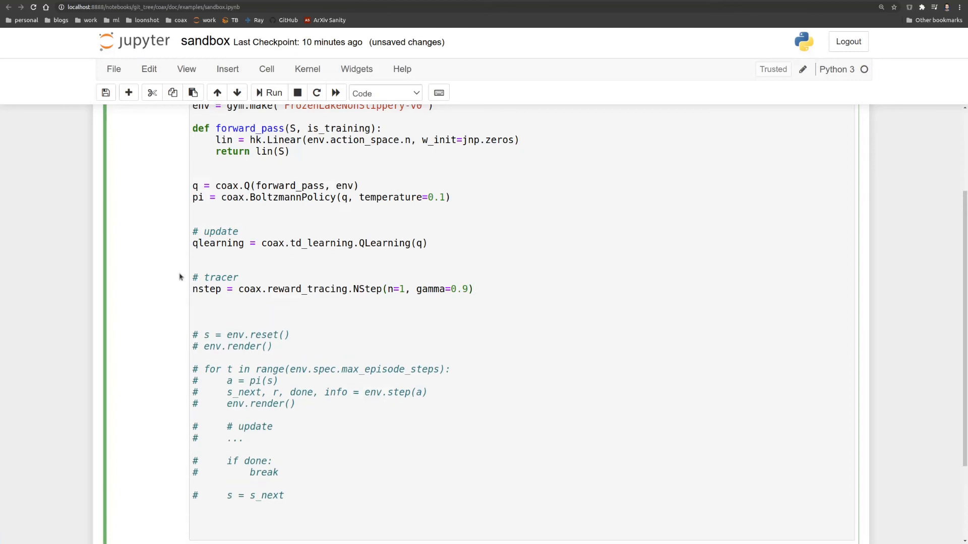
# Step: In the loop, add (s, a, r, done) to nstep, pop transitions and call qlearning.update(transition)
pyautogui.moveTo(193, 335); pyautogui.dragTo(284, 495)
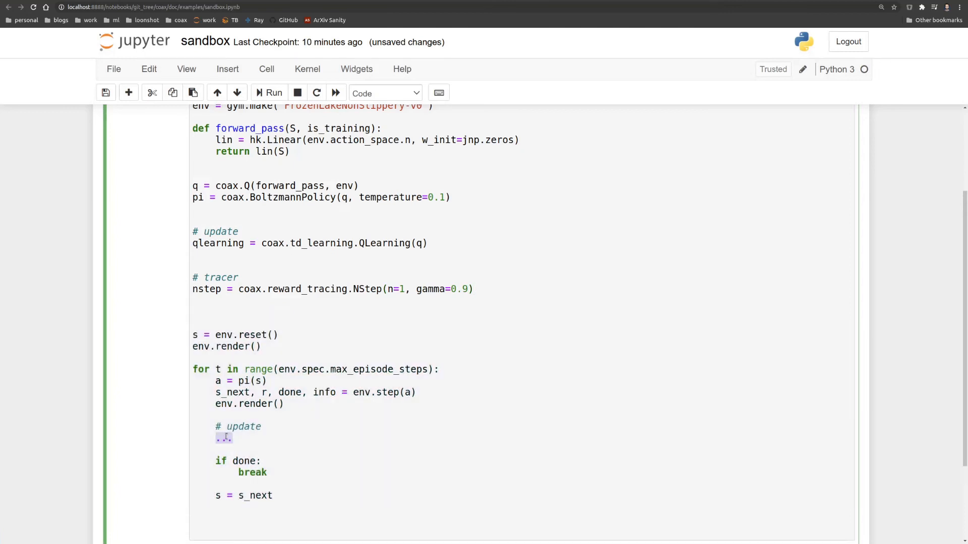
pyautogui.write('nstep.add()')
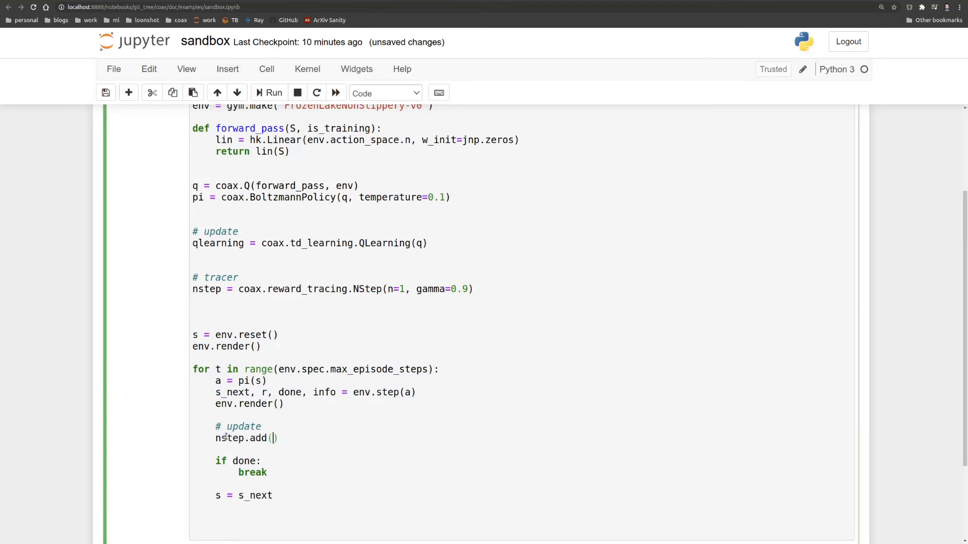
pyautogui.write('s, a, r, done')
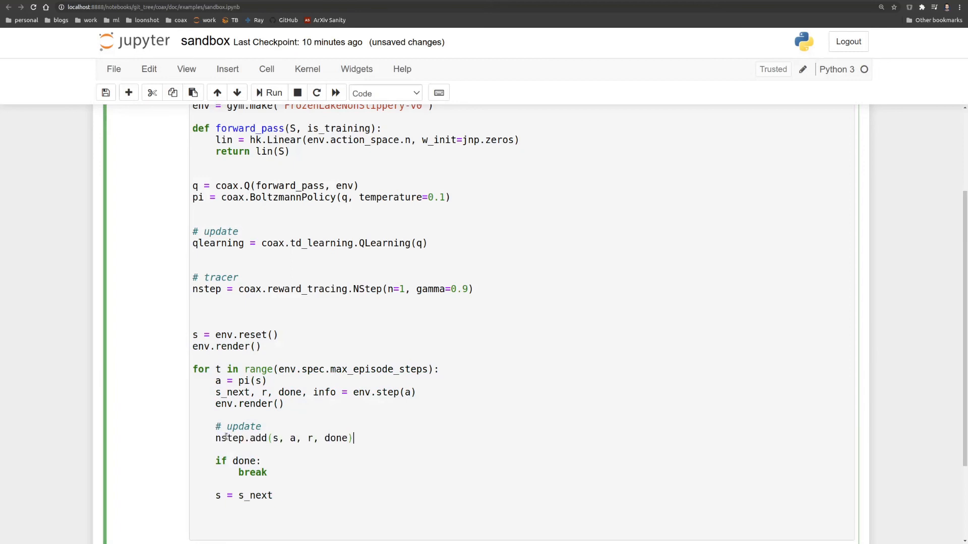
pyautogui.press('enter')
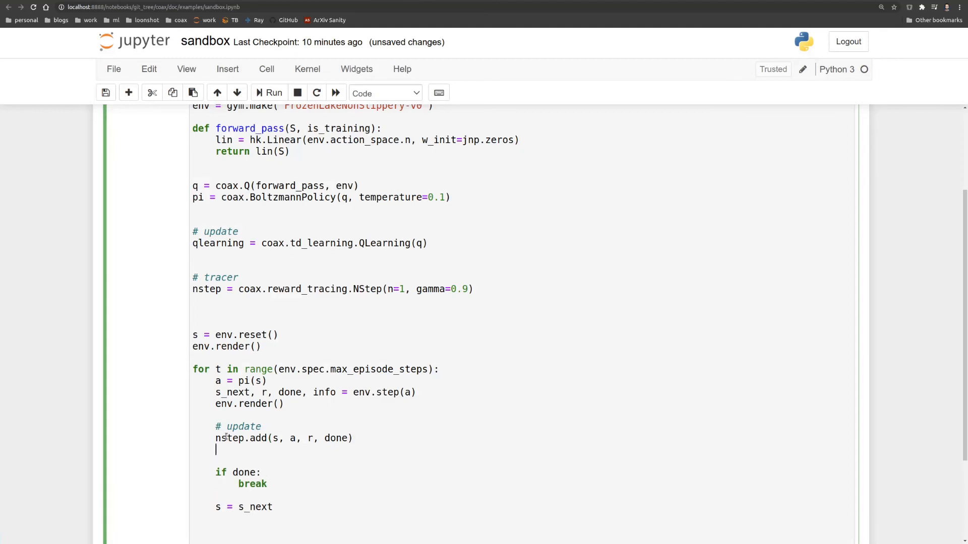
pyautogui.write('while')
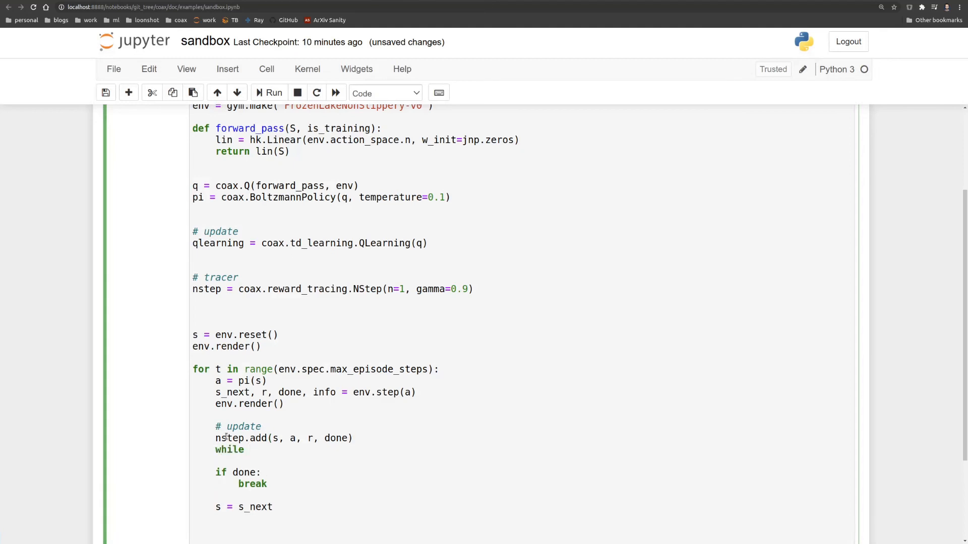
pyautogui.write('nstep:')
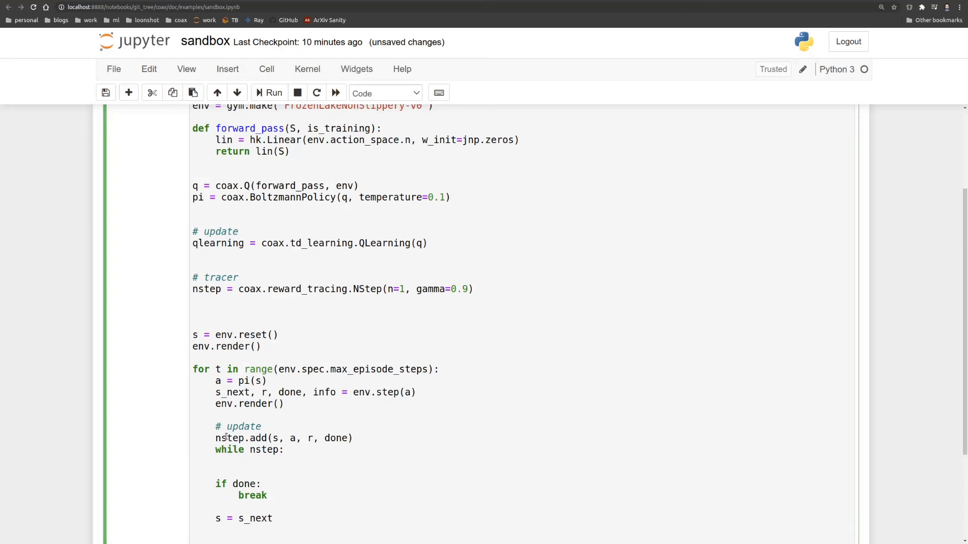
pyautogui.write('transition')
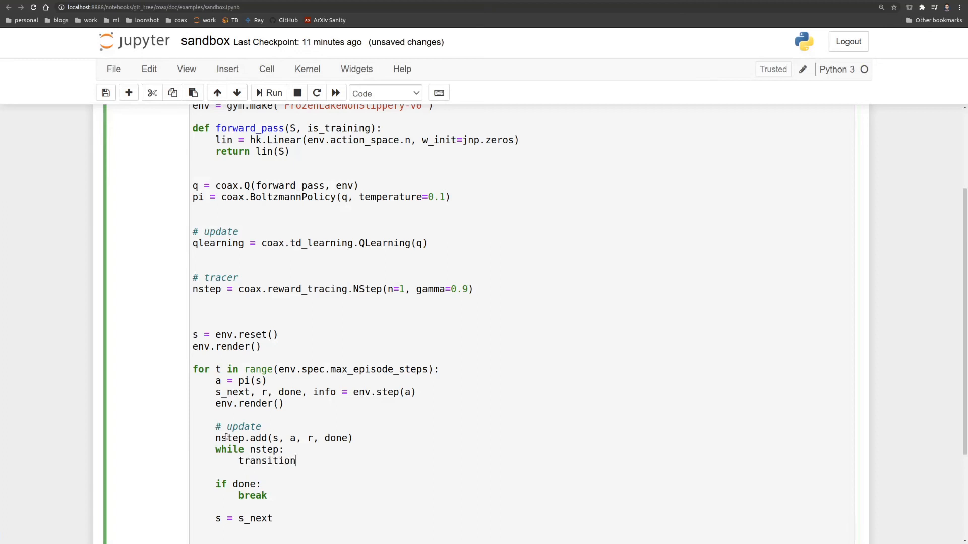
pyautogui.write('= nstep.pop()')
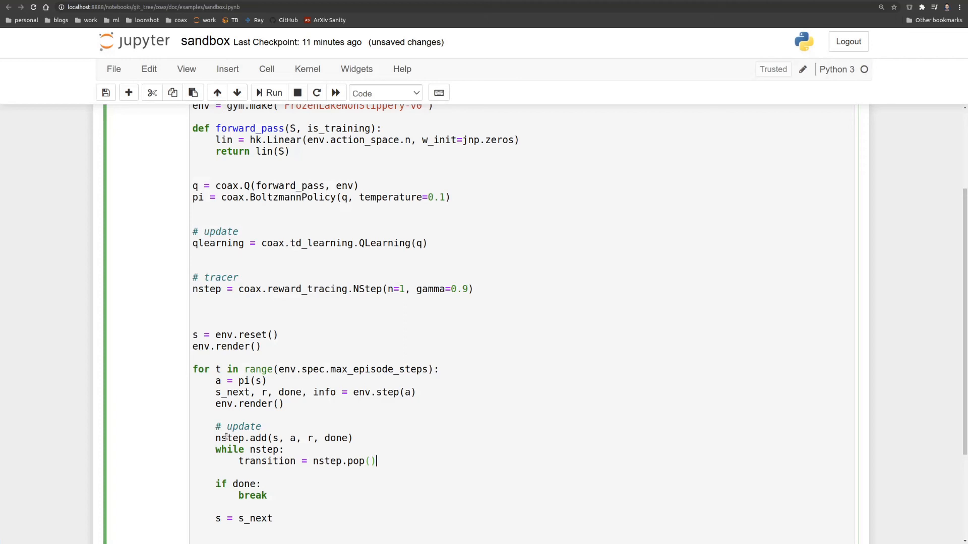
pyautogui.doubleClick(267, 461)
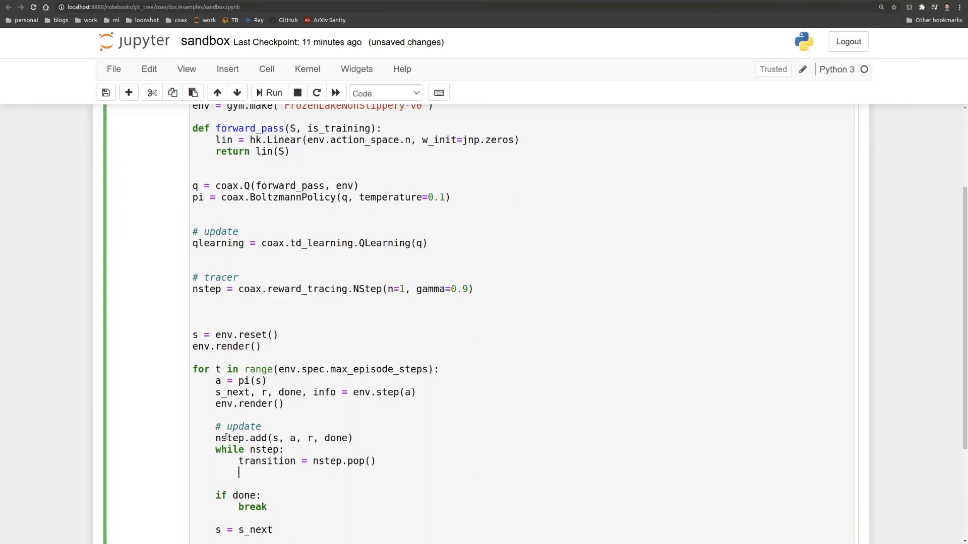
pyautogui.write('qlearning')
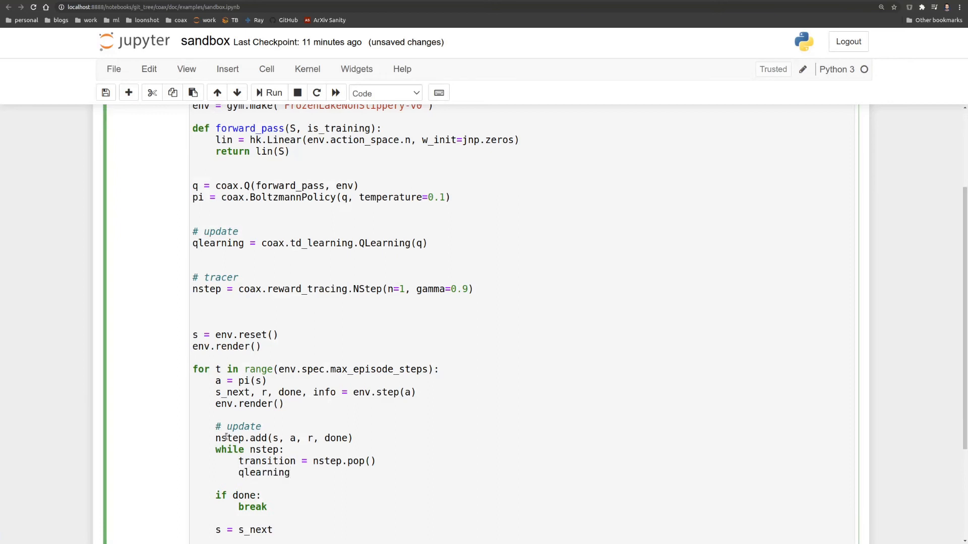
pyautogui.write('.update(transition)')
pyautogui.write('for _')
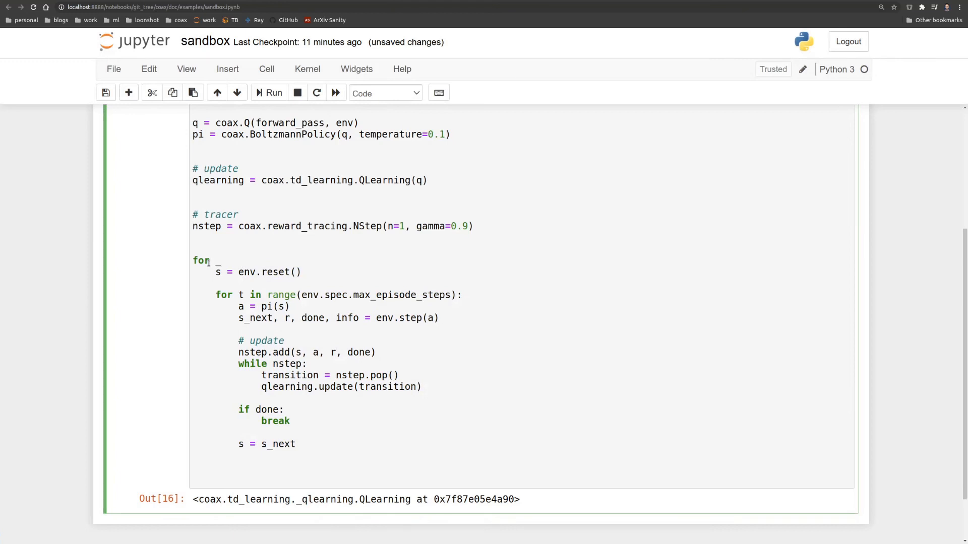
# Step: Nest the episode code in for _ in range(500) and run the training cell
pyautogui.write('in range(50)')
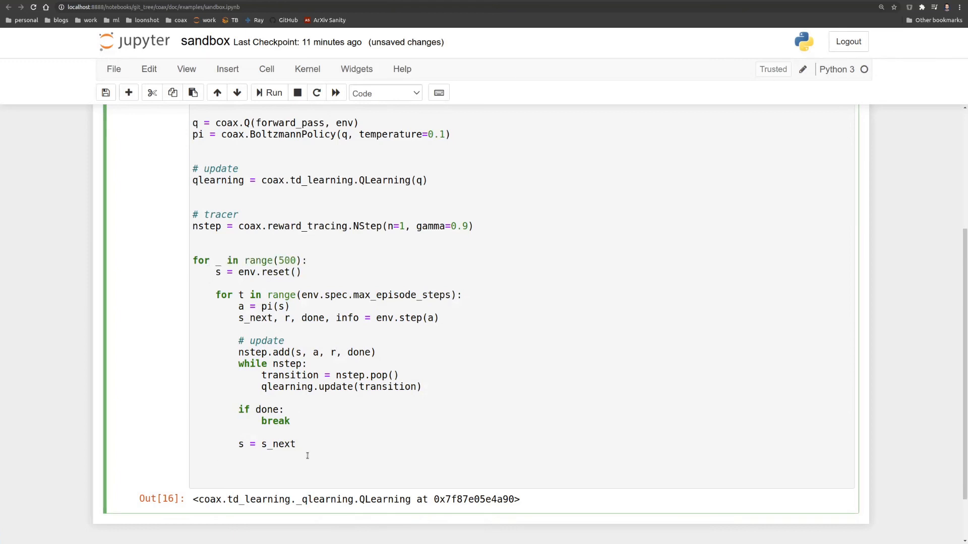
pyautogui.click(269, 93)
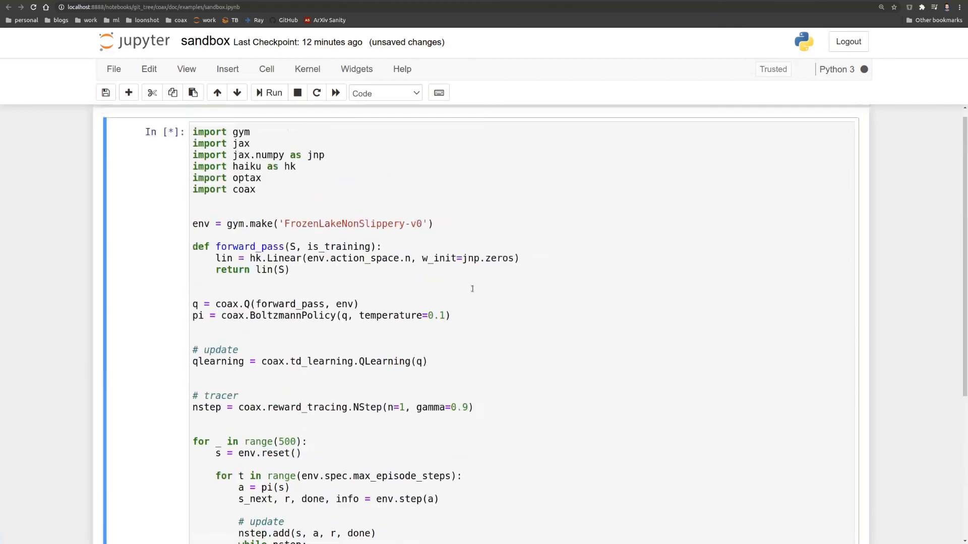
# Step: Add env = coax.wrappers.TrainMonitor(env) below the gym.make line
pyautogui.scroll(-3)
pyautogui.write('env =')
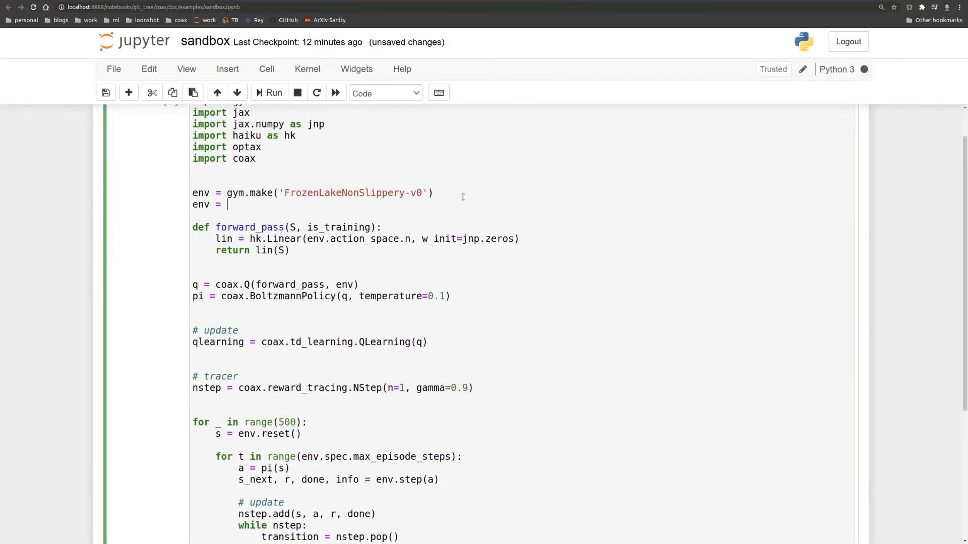
pyautogui.write('coax.wrappers.TrainMonitor(env')
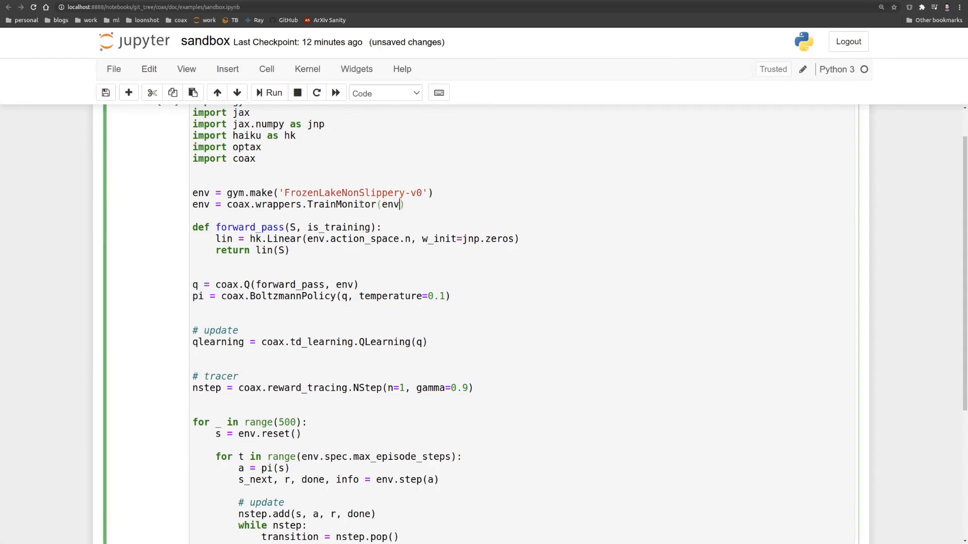
pyautogui.scroll(-3)
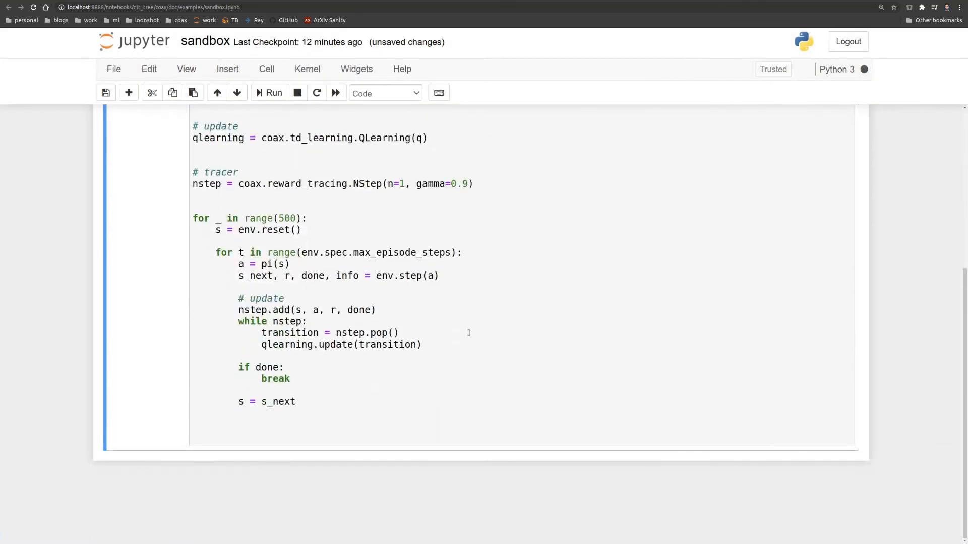
# Step: Restart the kernel, rerun all cells, and scroll the TrainMonitor logs to avg_G near 0.7
pyautogui.click(269, 93)
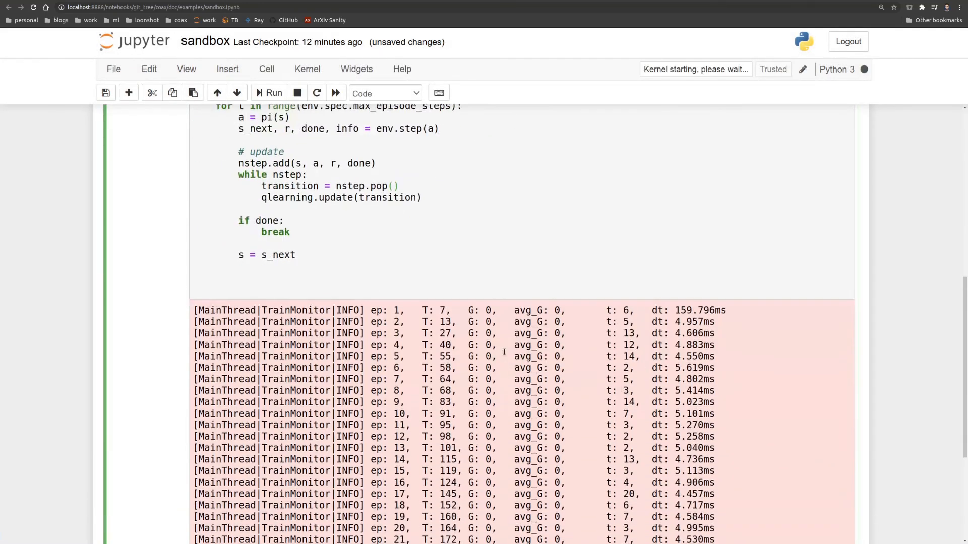
pyautogui.scroll(-3)
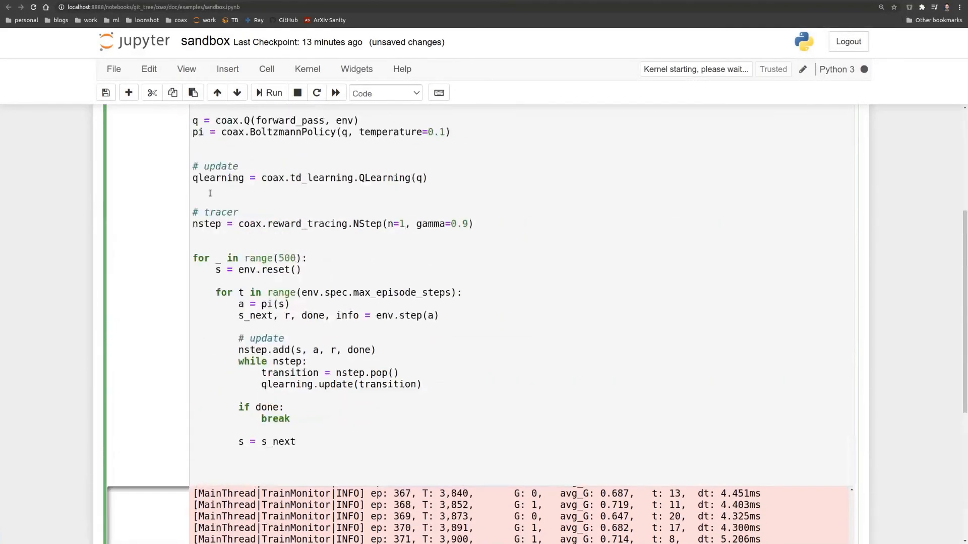
pyautogui.scroll(-3)
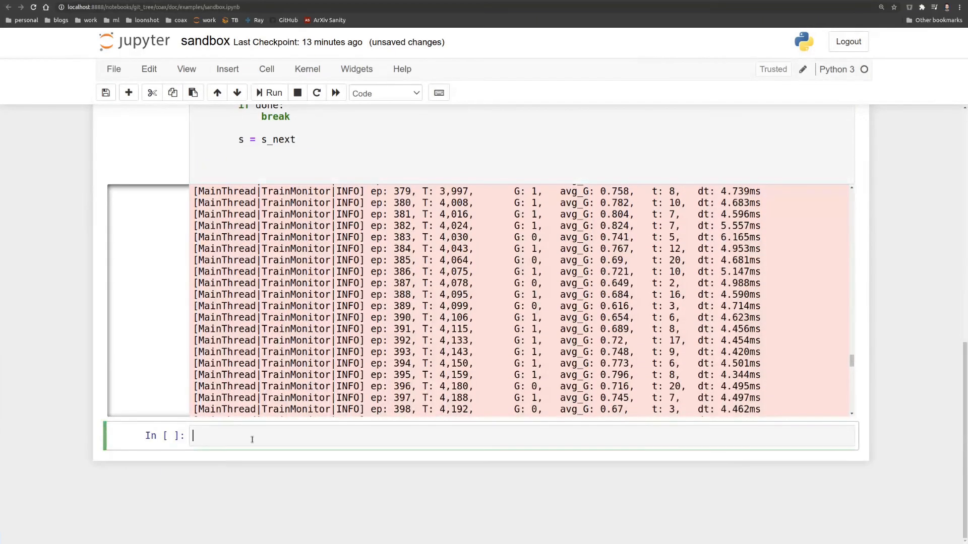
# Step: Run coax.render_episode(env, policy=pi.mode) in the new cell to show the greedy FrozenLake episode
pyautogui.write('coax')
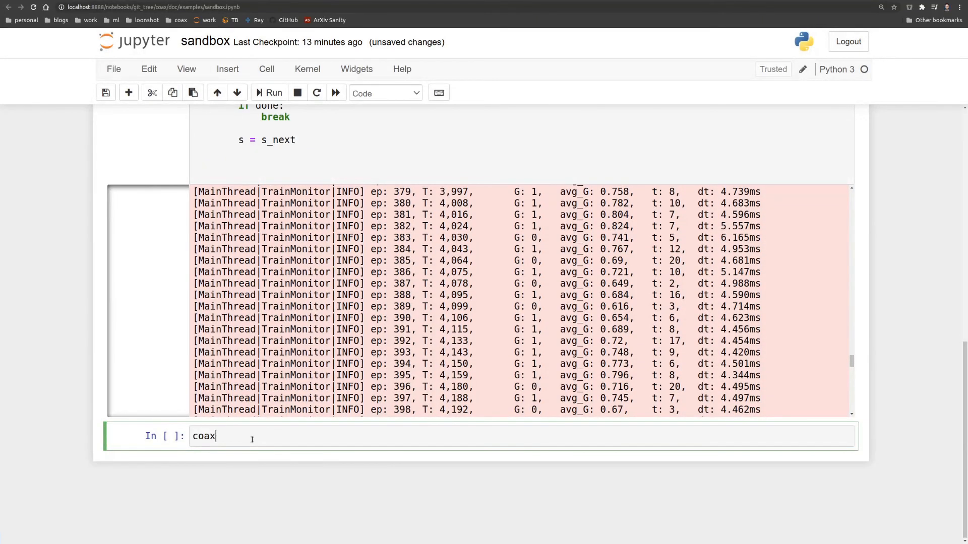
pyautogui.write('.render_episode()')
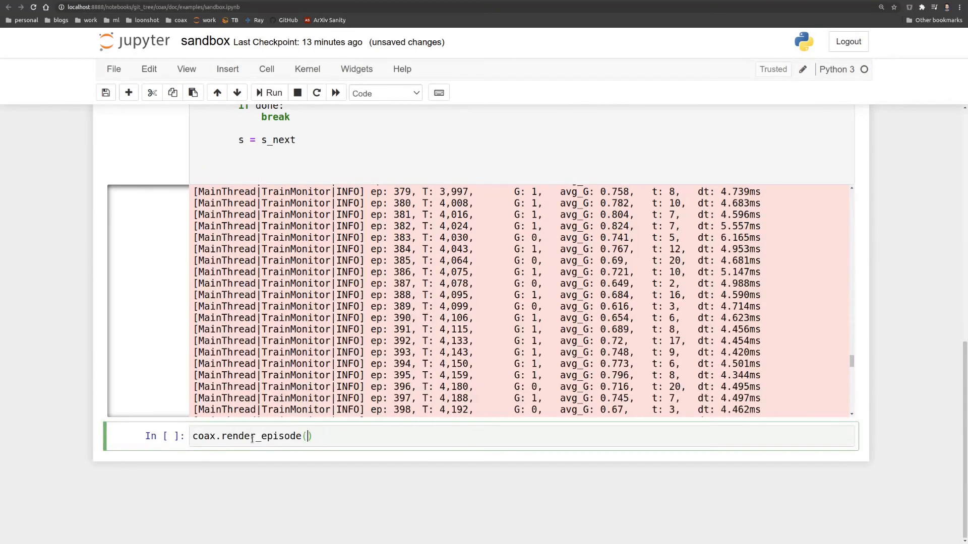
pyautogui.write('env, policy=pi.mode')
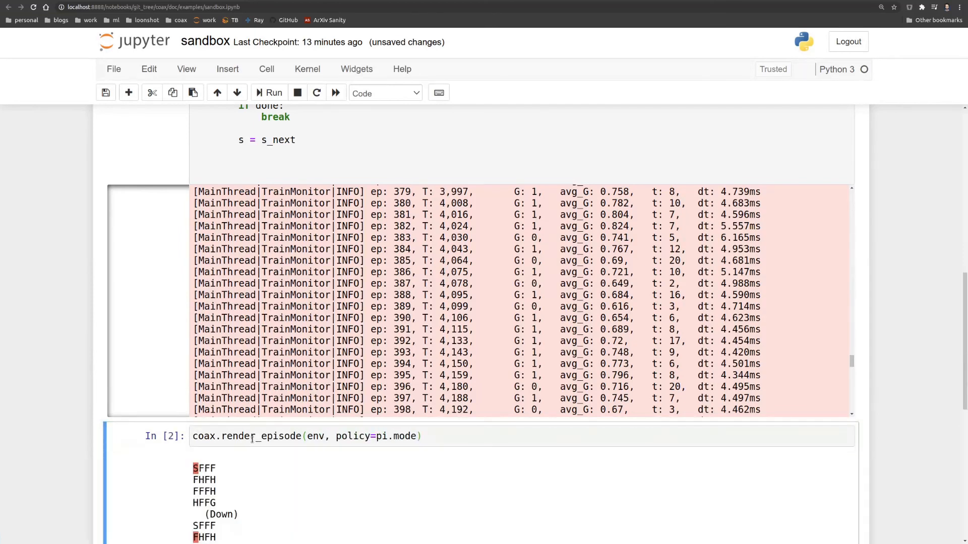
pyautogui.scroll(-3)
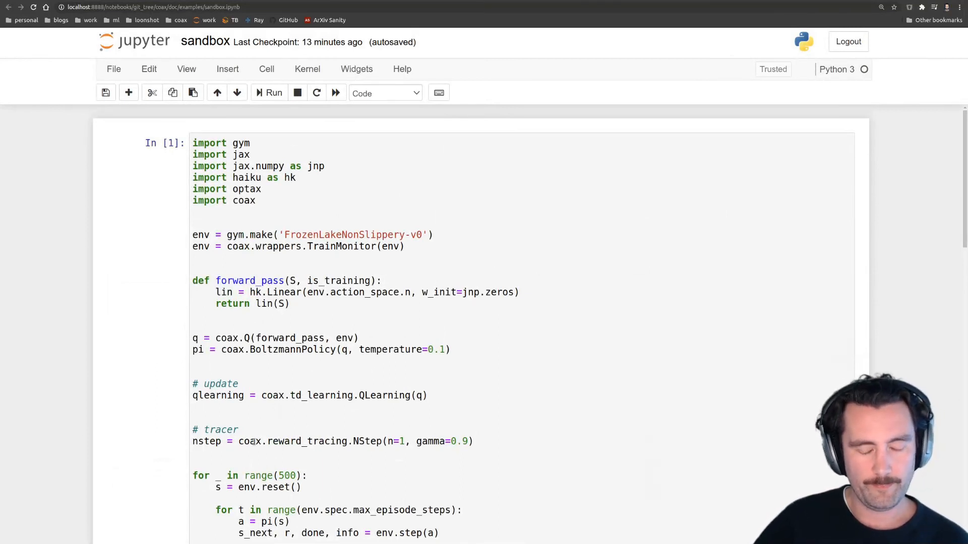
# Step: Go to the Pong (Atari) examples in the coax docs and open the PPO example
pyautogui.scroll(-3)
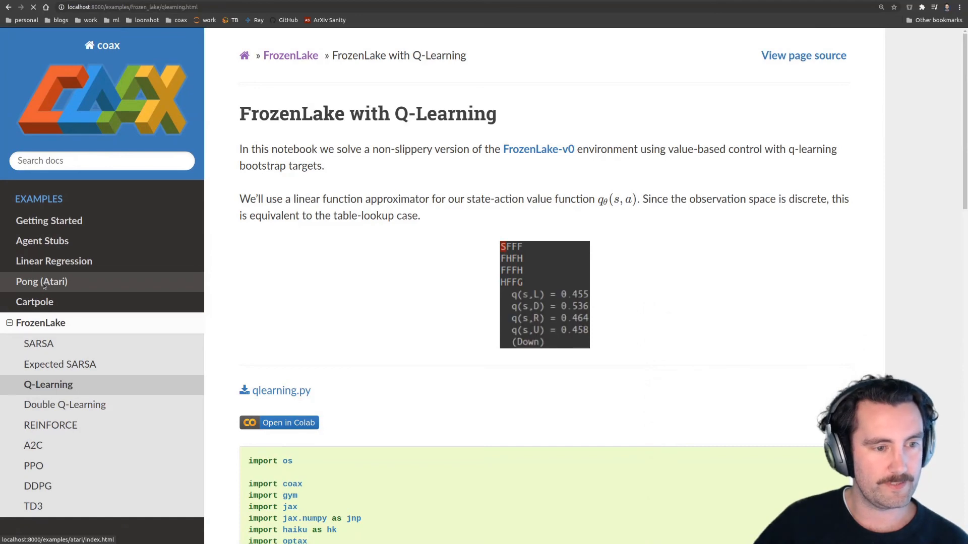
pyautogui.click(41, 282)
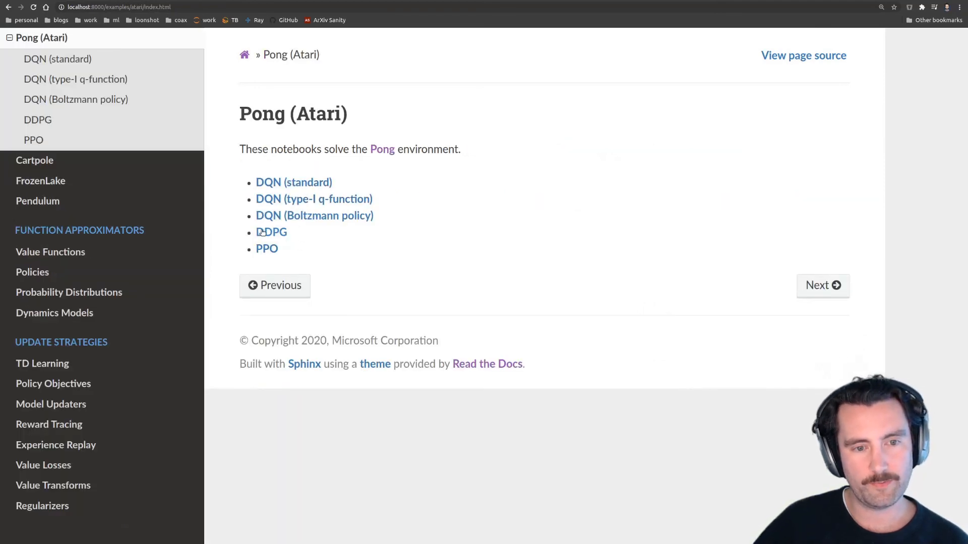
pyautogui.moveTo(266, 248)
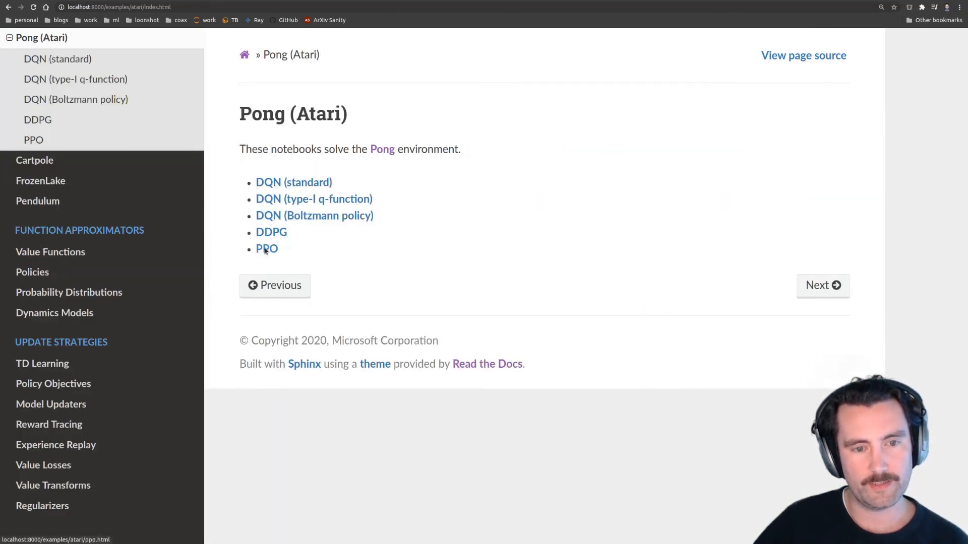
pyautogui.click(266, 248)
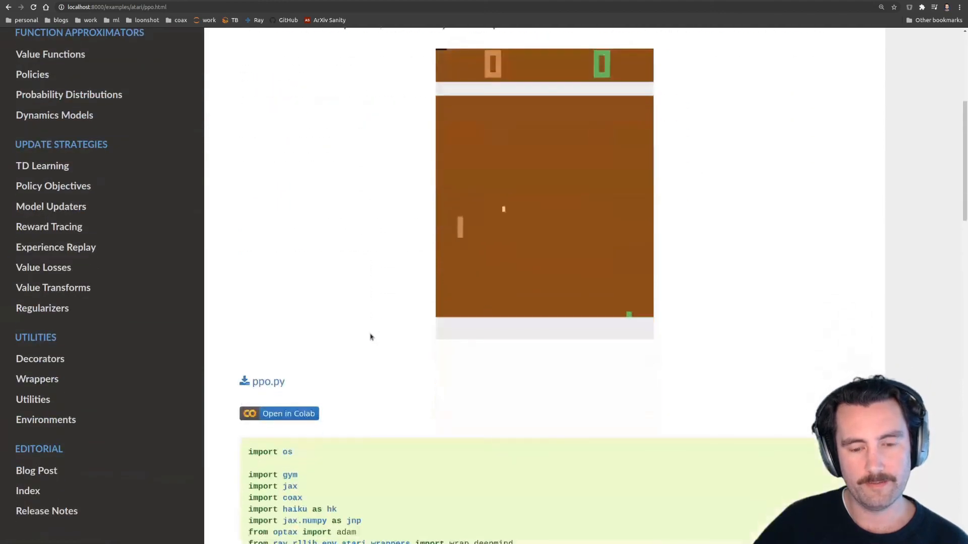
# Step: Scroll through the PPO training code and highlight the ppo_clip updater
pyautogui.scroll(-3)
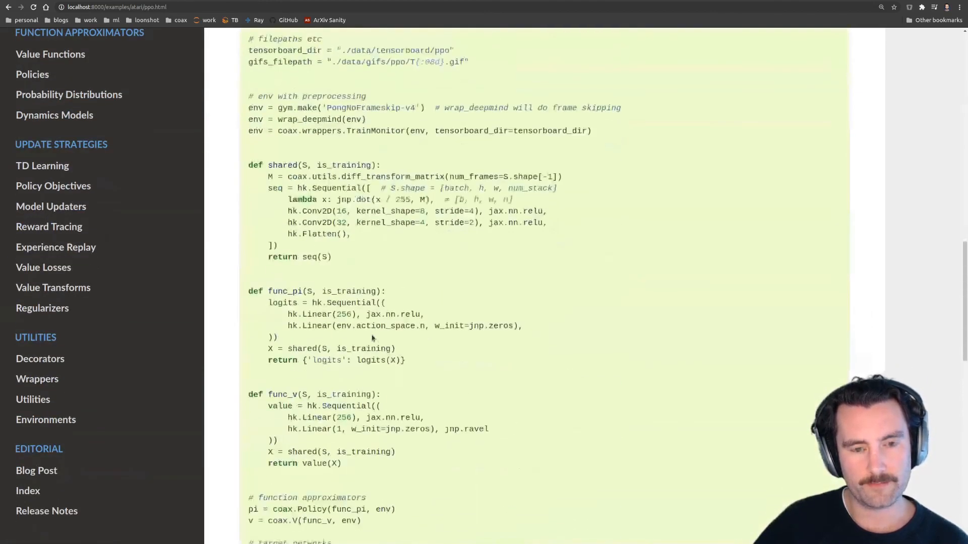
pyautogui.scroll(-3)
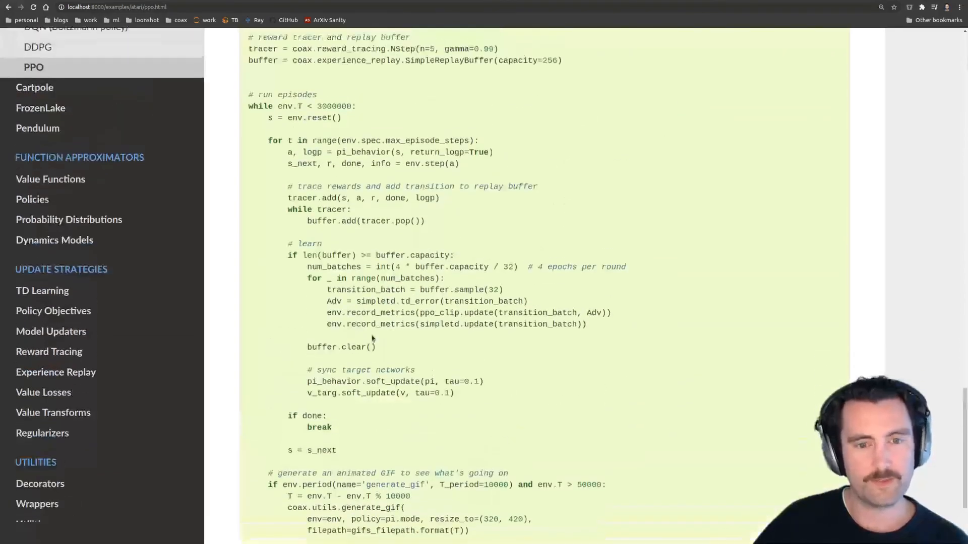
pyautogui.scroll(3)
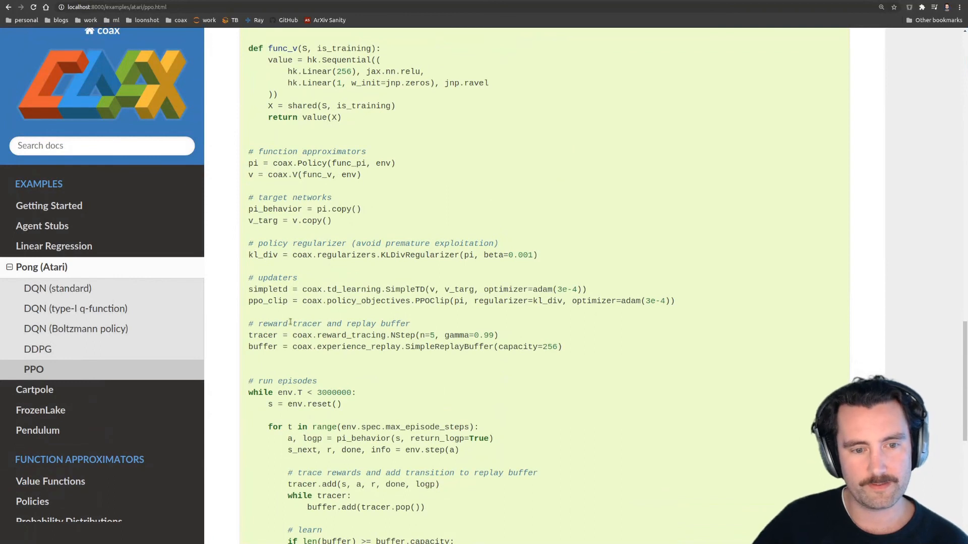
pyautogui.doubleClick(268, 300)
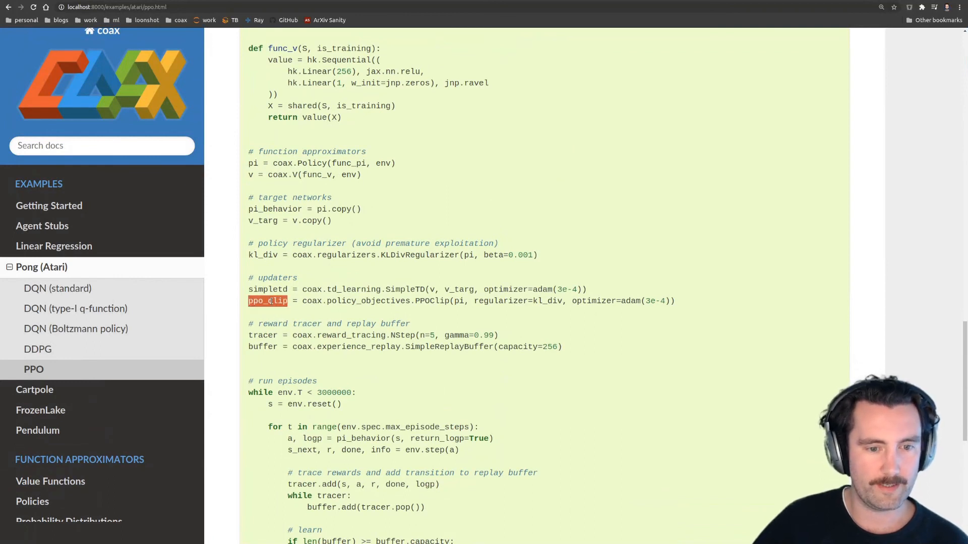